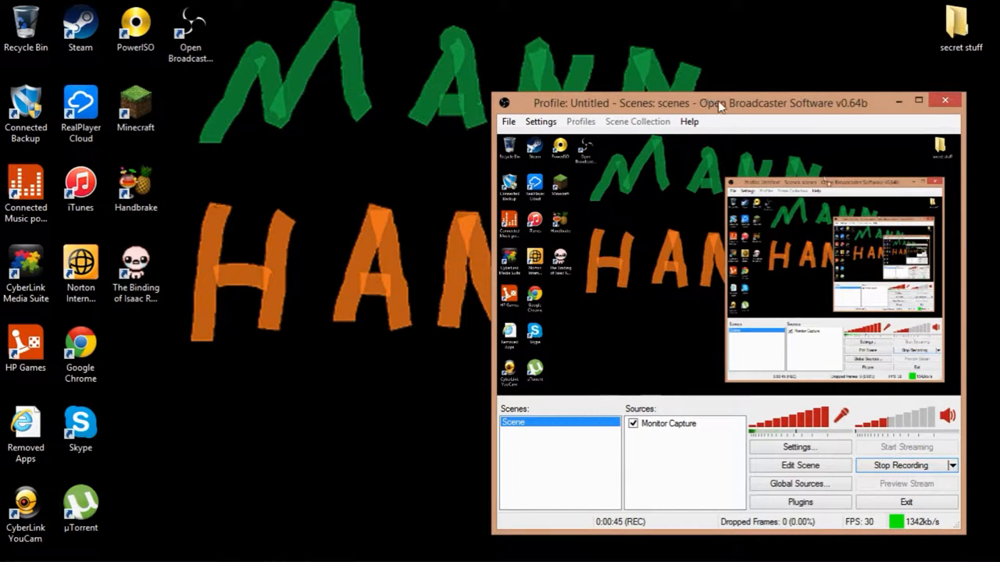
mouse_move(754, 222)
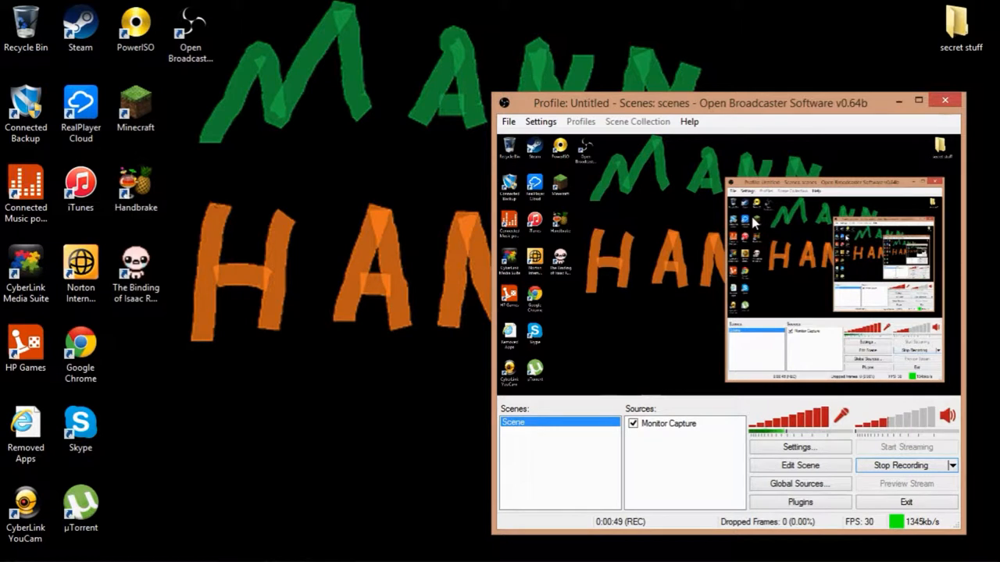
mouse_move(414, 312)
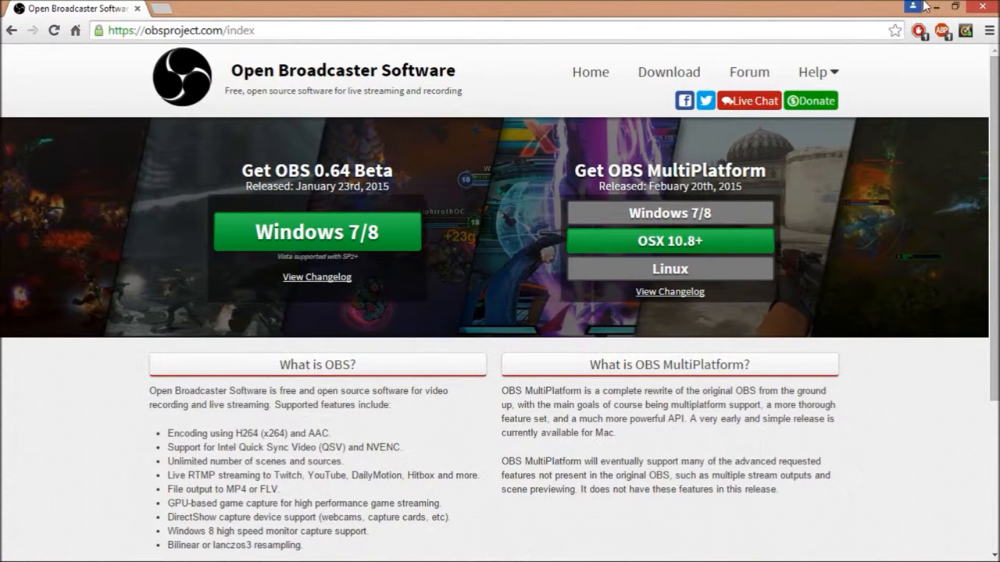
mouse_move(933, 6)
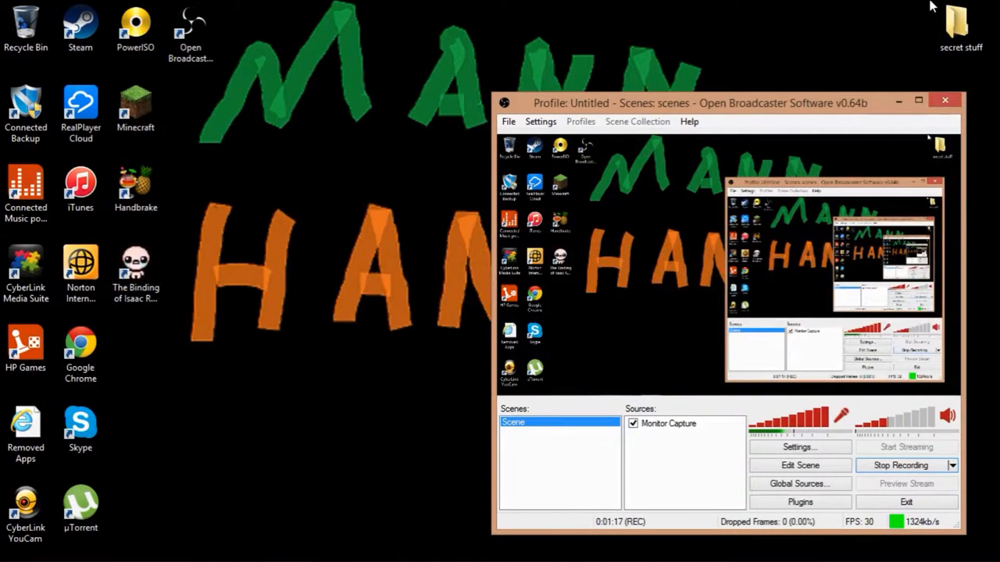
mouse_move(745, 50)
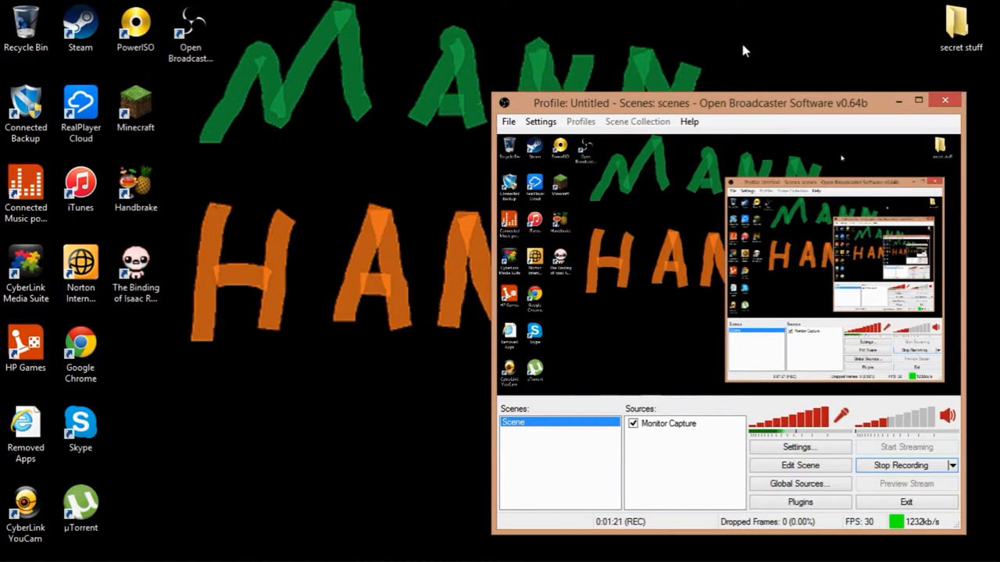
- Open the OBS Settings dialog from the Settings menu, landing on the General page
left_click(540, 121)
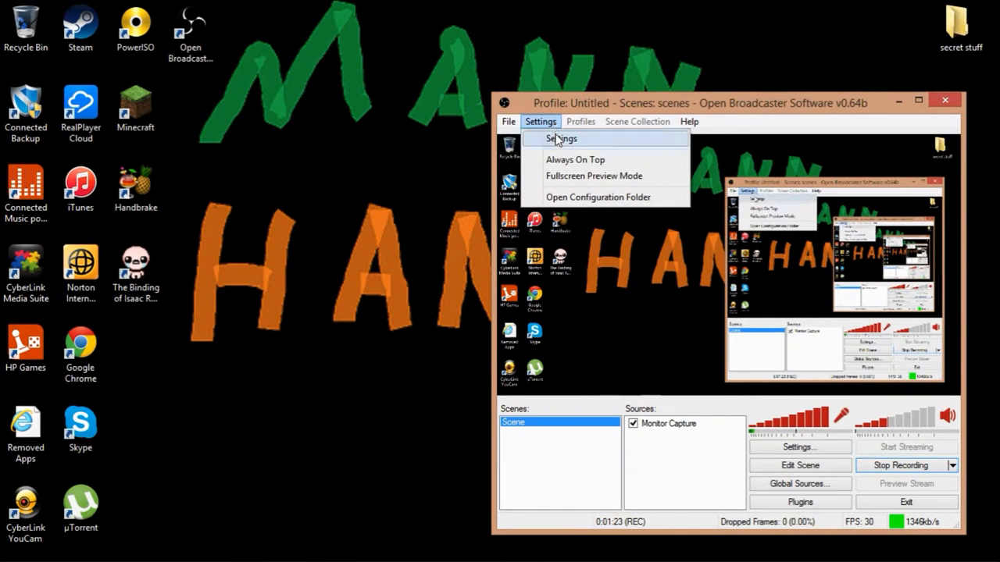
left_click(560, 138)
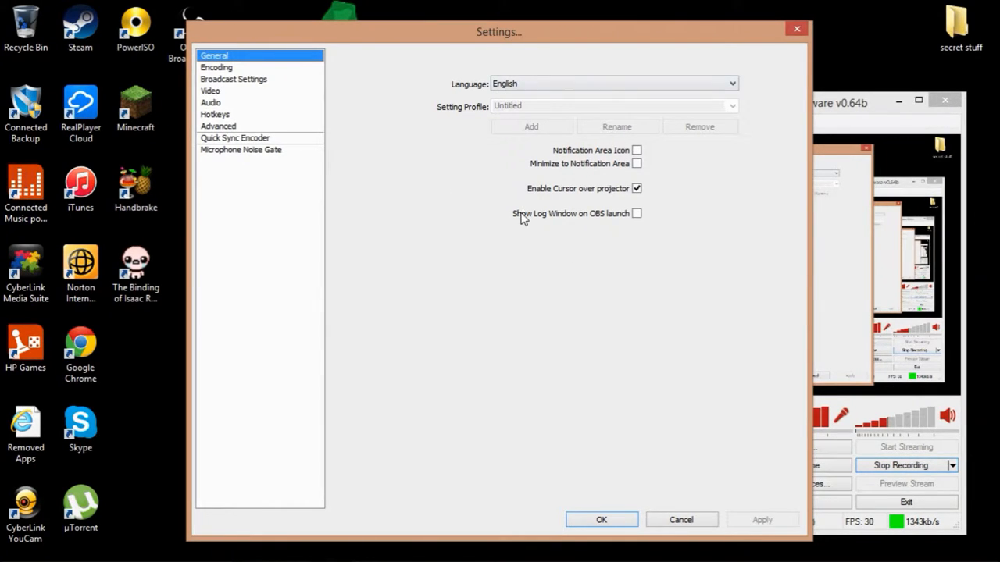
mouse_move(675, 219)
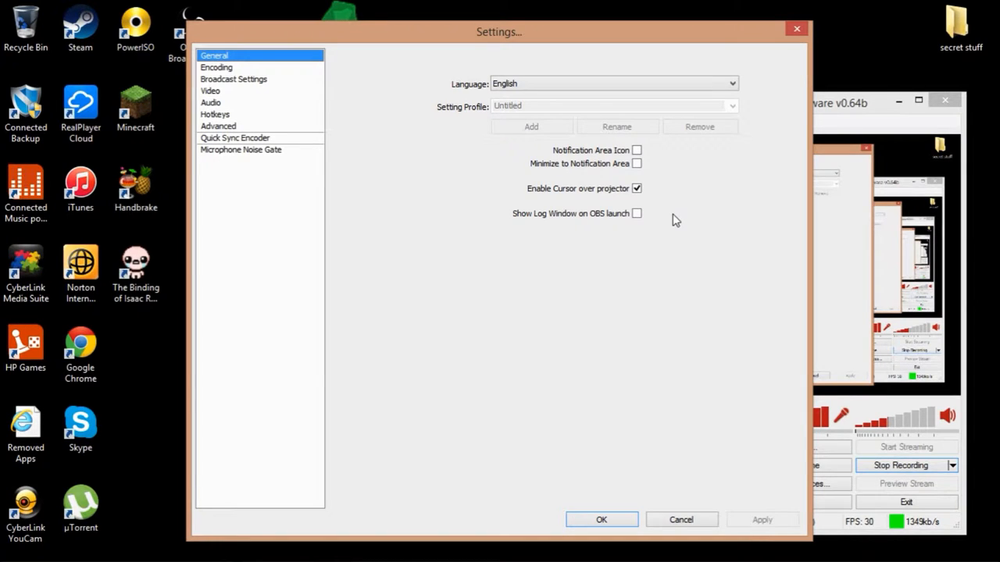
mouse_move(369, 122)
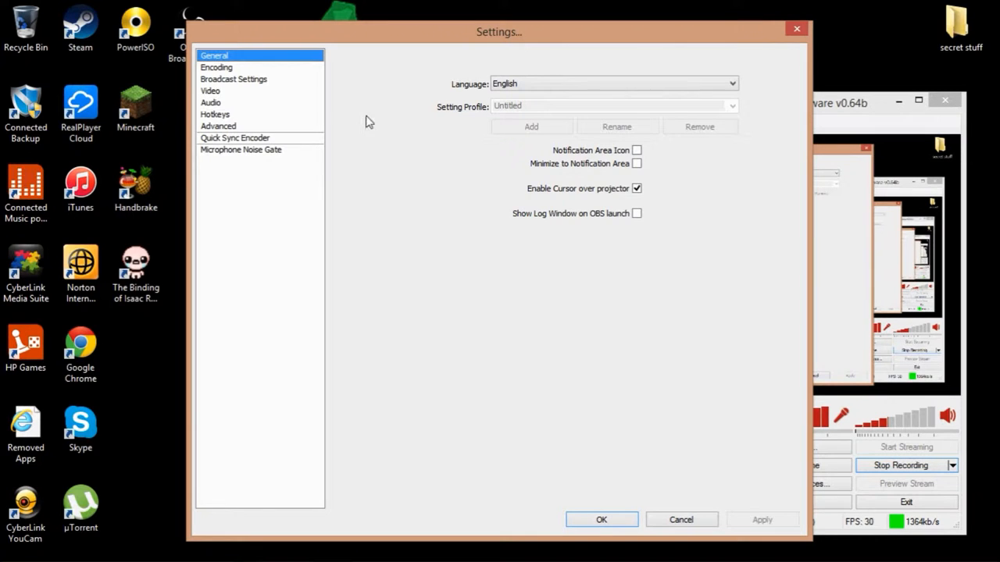
- Show the Encoding page with x264 video at 1275 kb/s and AAC audio at 128
left_click(216, 67)
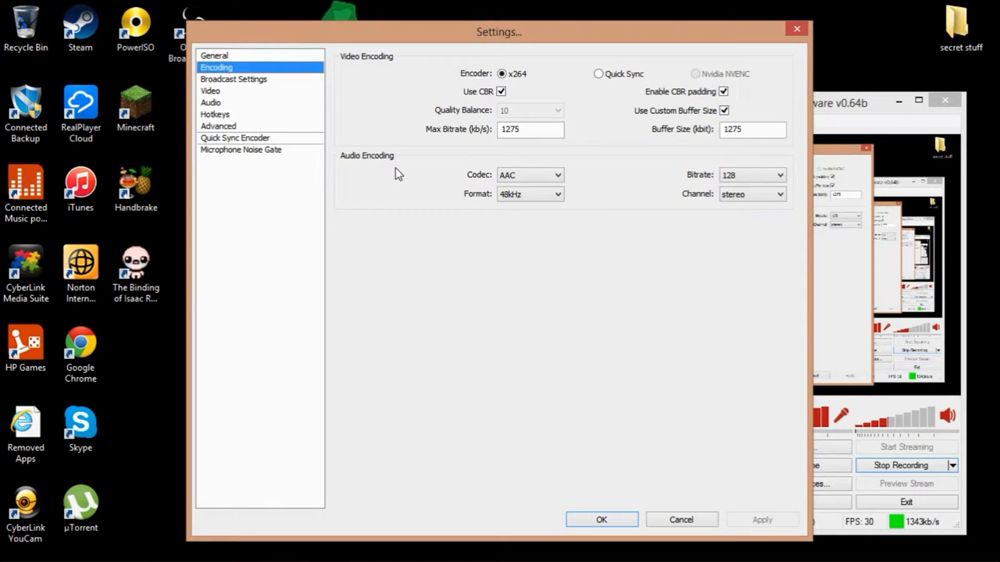
mouse_move(617, 254)
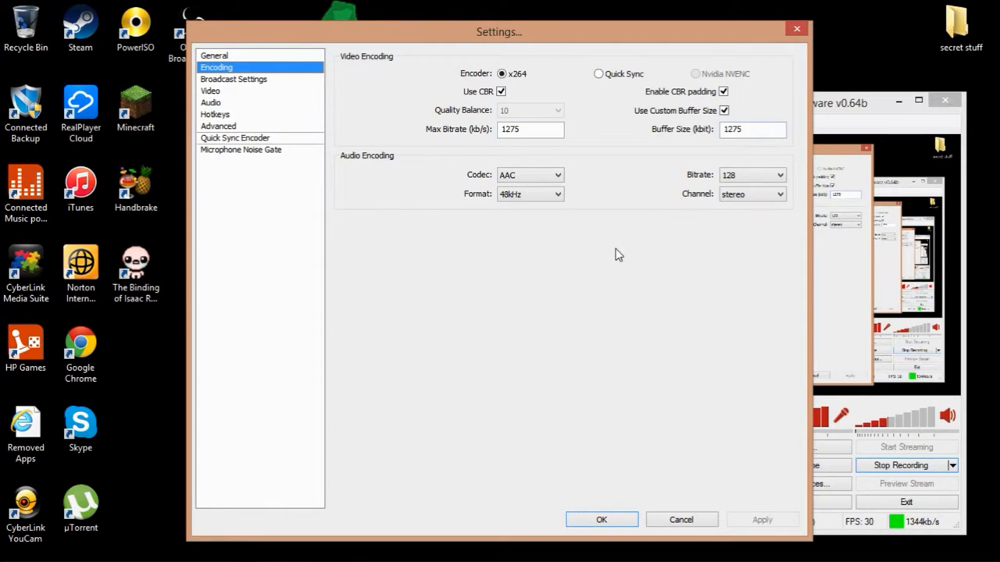
mouse_move(529, 272)
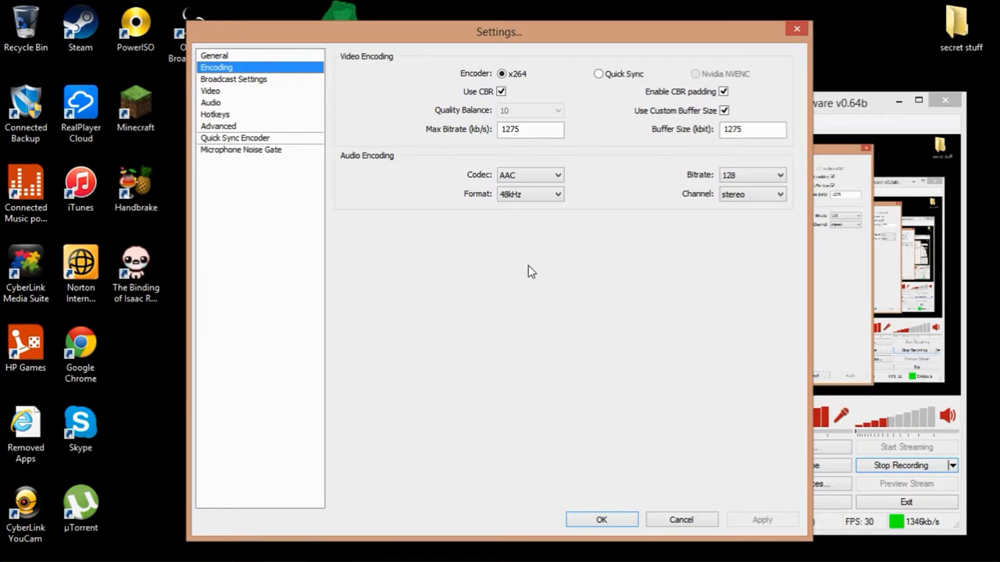
mouse_move(500, 305)
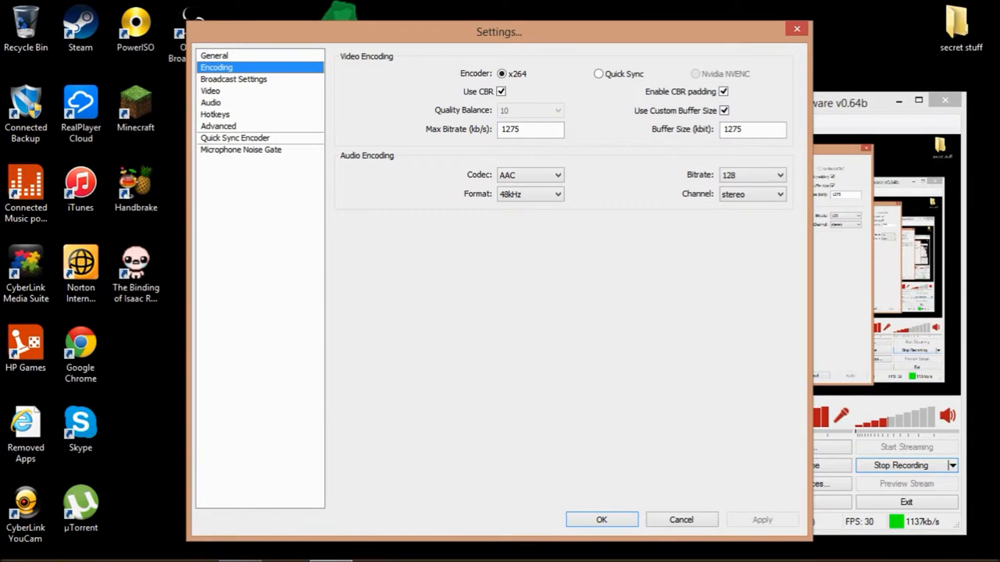
- Open the Stream Settings Estimator from the obsproject.com Help menu in Chrome
left_click(240, 547)
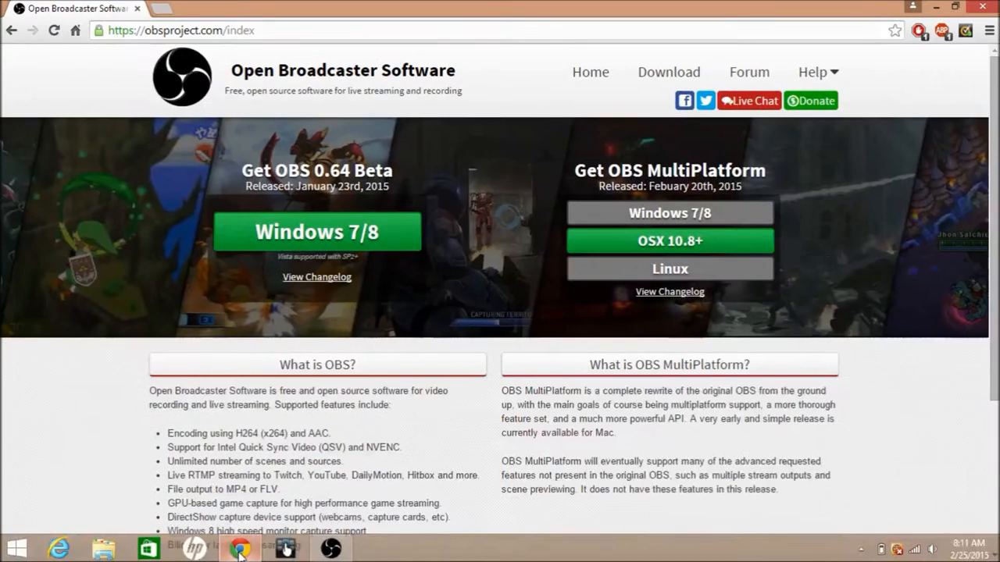
left_click(812, 71)
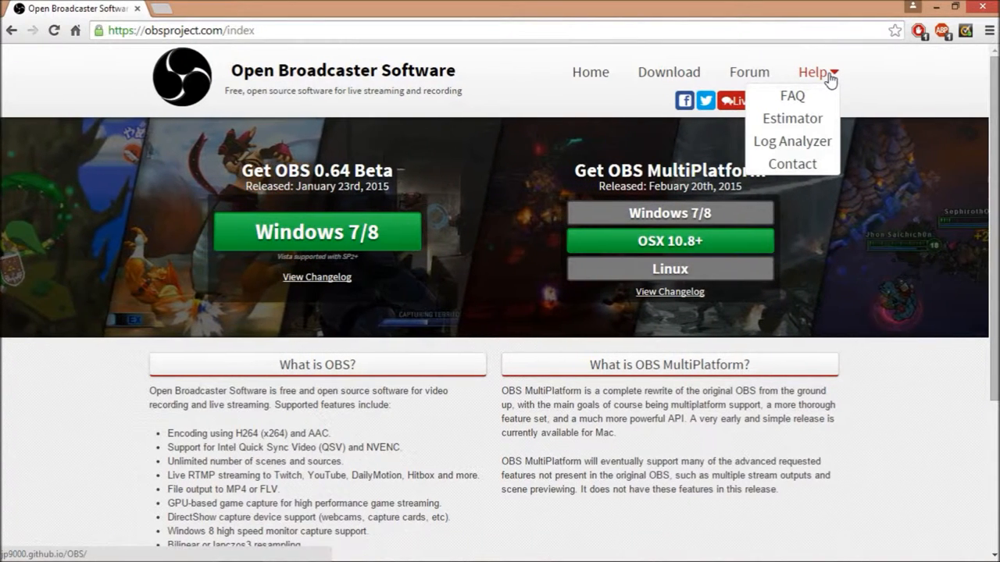
left_click(792, 118)
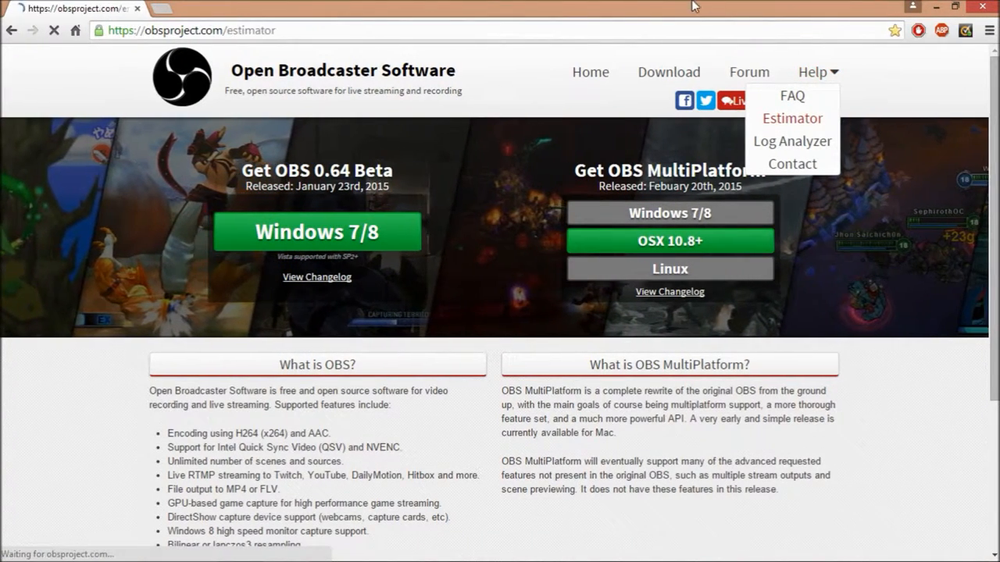
left_click(791, 118)
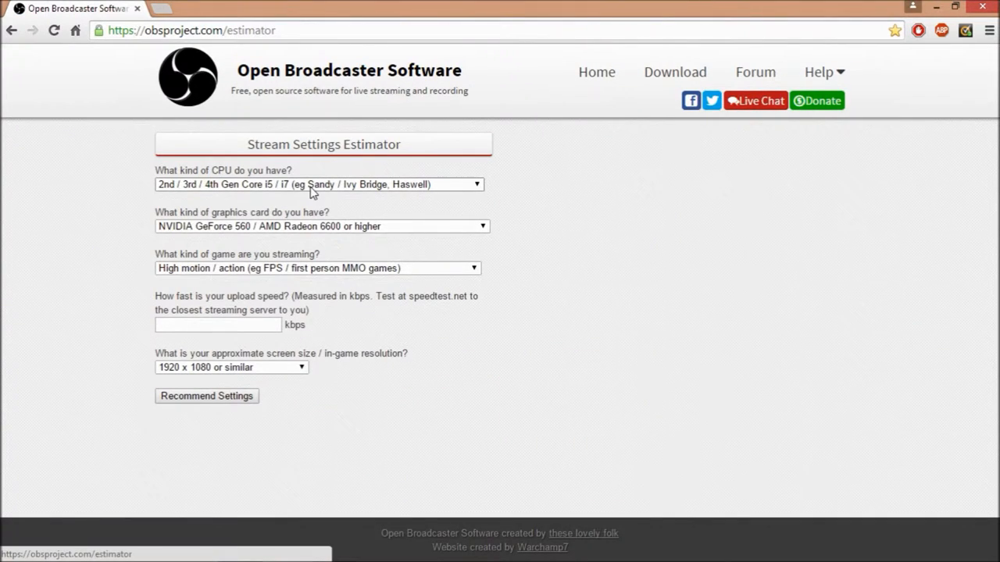
- Choose High motion / action as the game type and select the speedtest site name
left_click(316, 184)
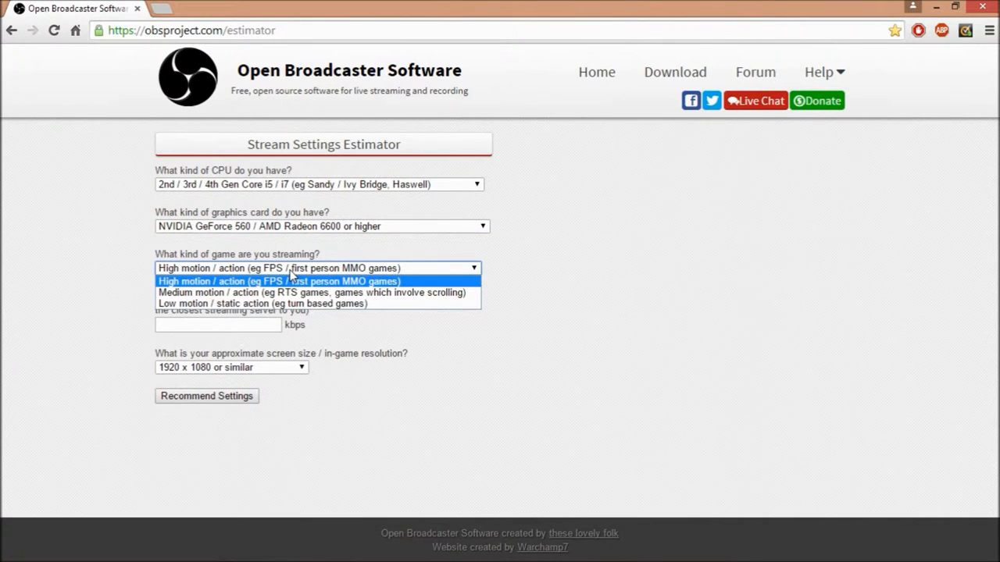
left_click(277, 281)
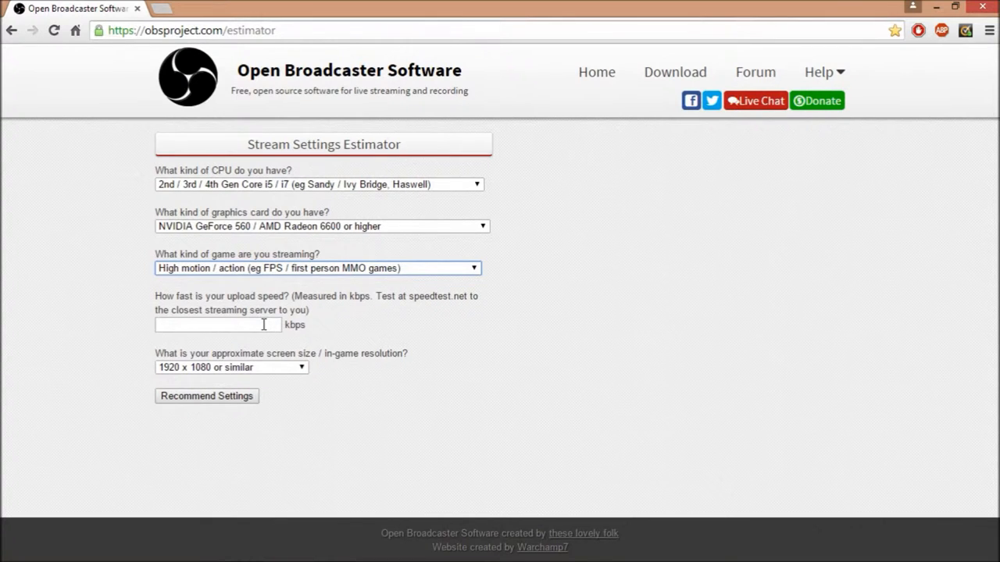
double_click(420, 296)
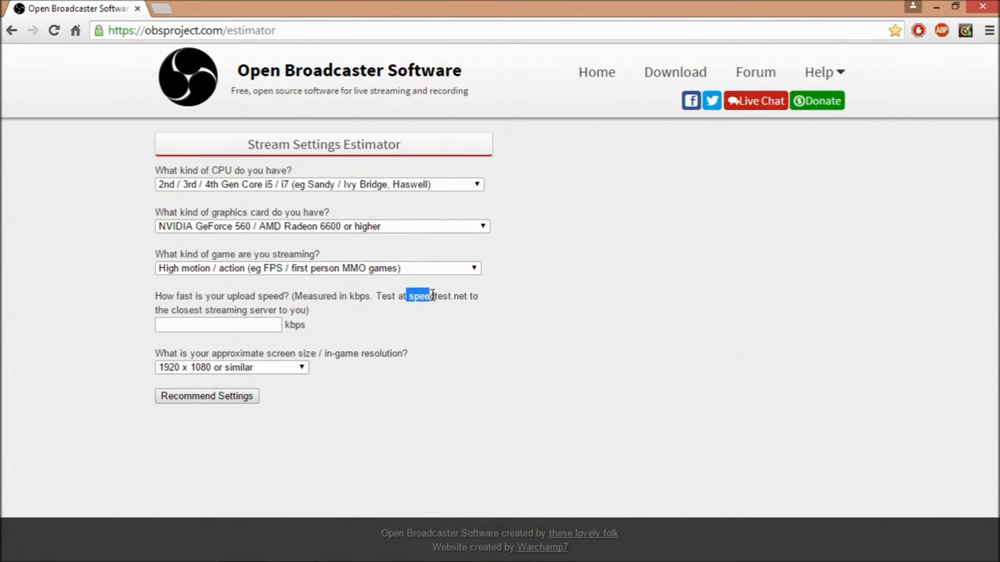
left_click(418, 295)
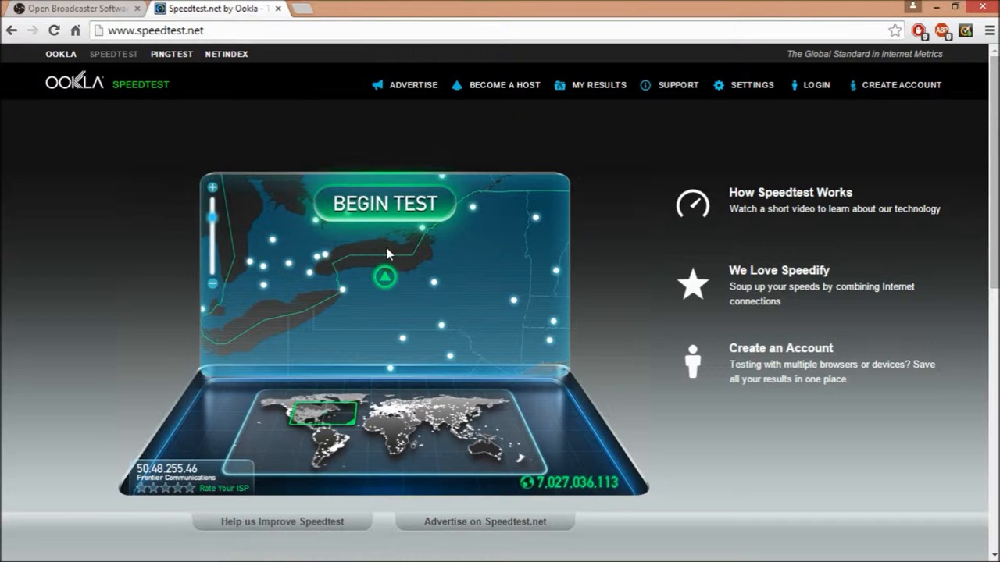
mouse_move(280, 15)
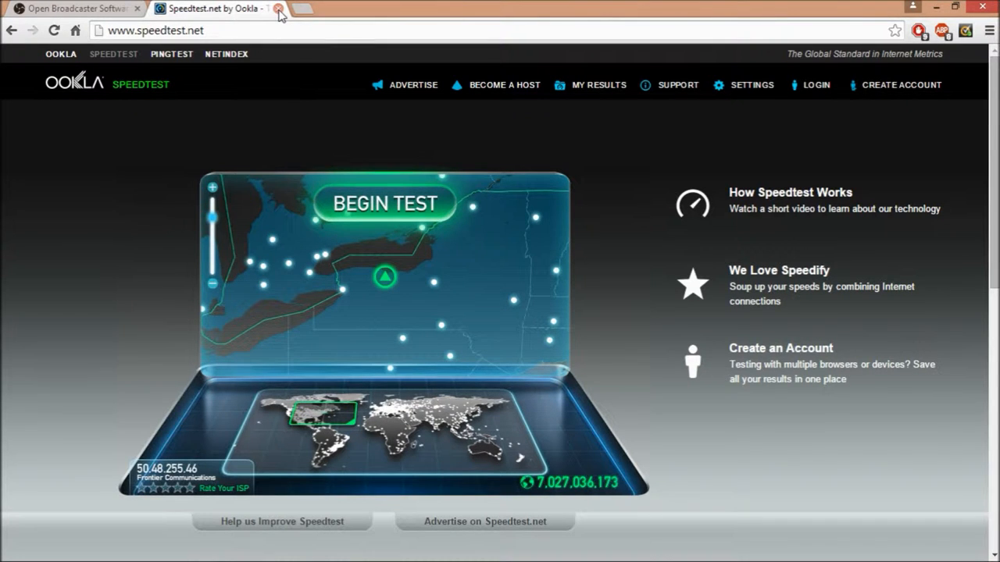
left_click(278, 9)
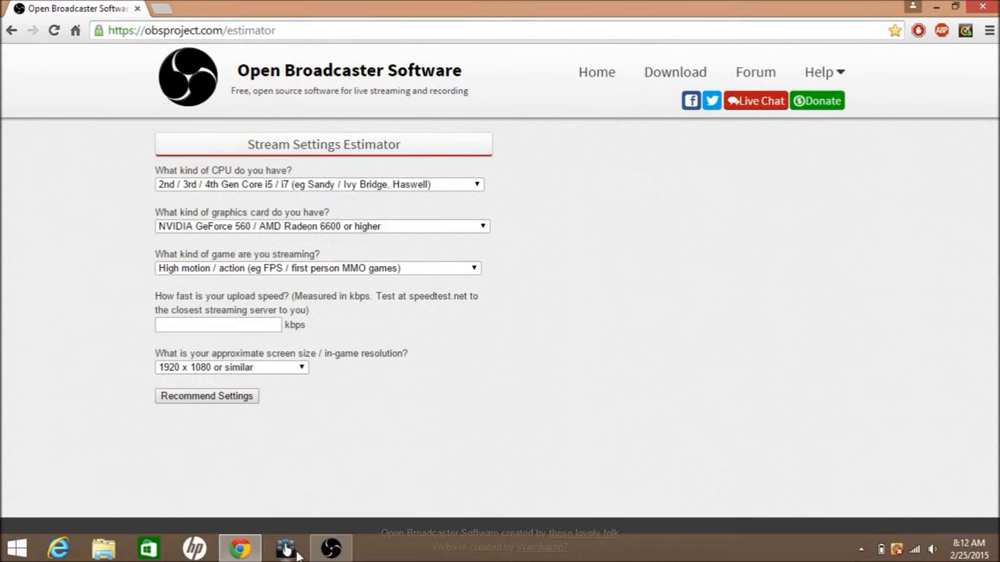
- Return to OBS Settings on the Encoding page (x264 CBR, 1275 kb/s, AAC 128), glancing at the estimator
left_click(285, 546)
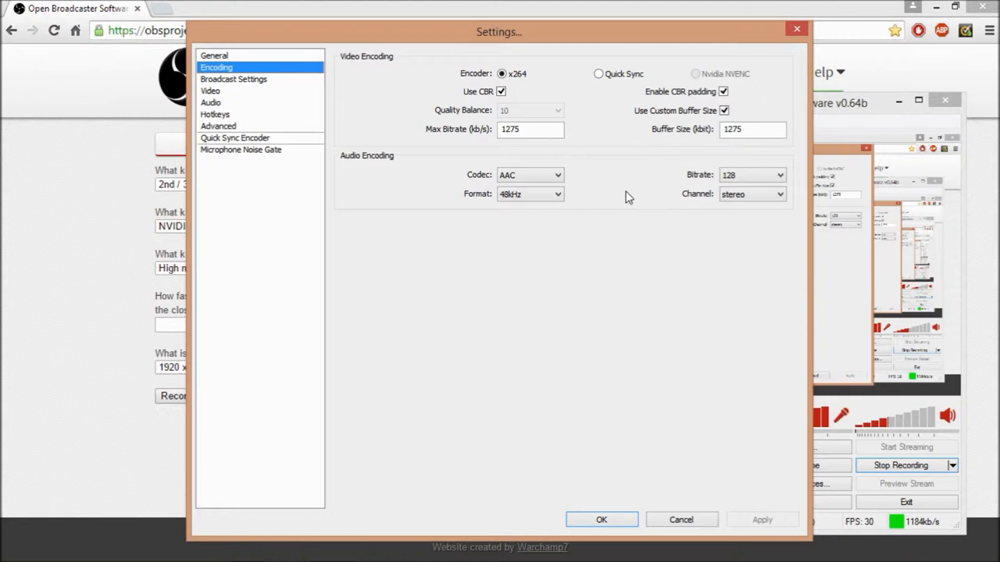
left_click(234, 79)
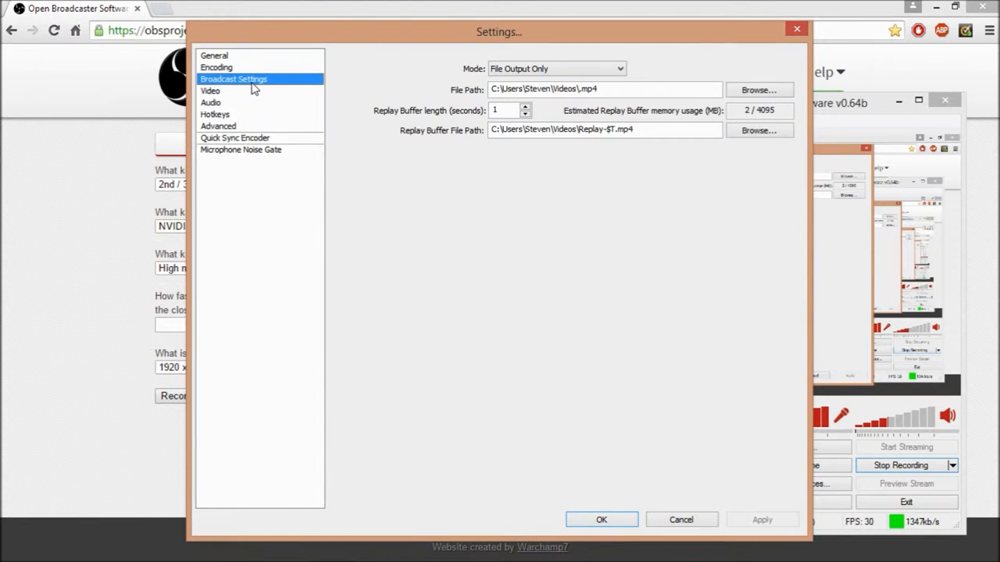
left_click(217, 67)
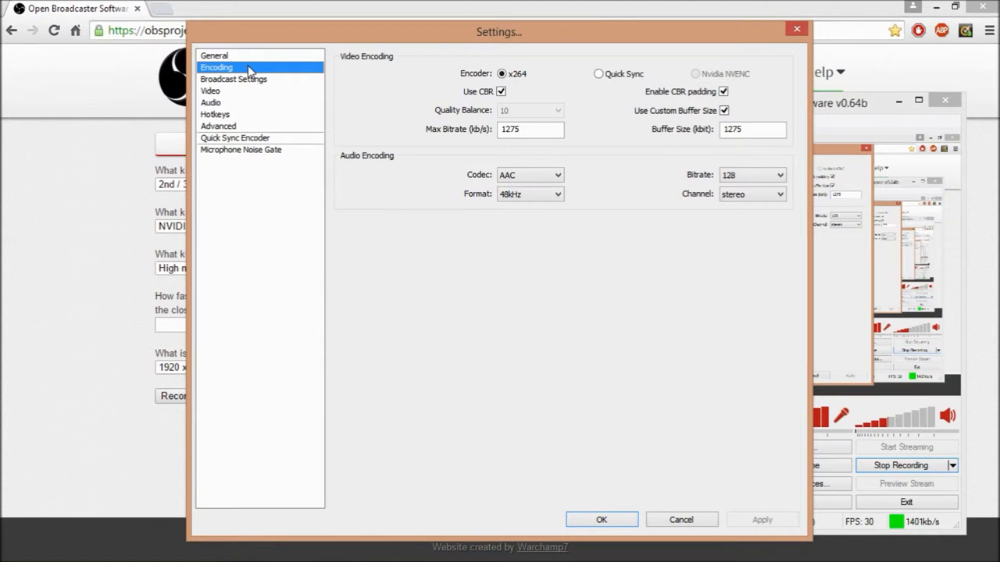
left_click(681, 519)
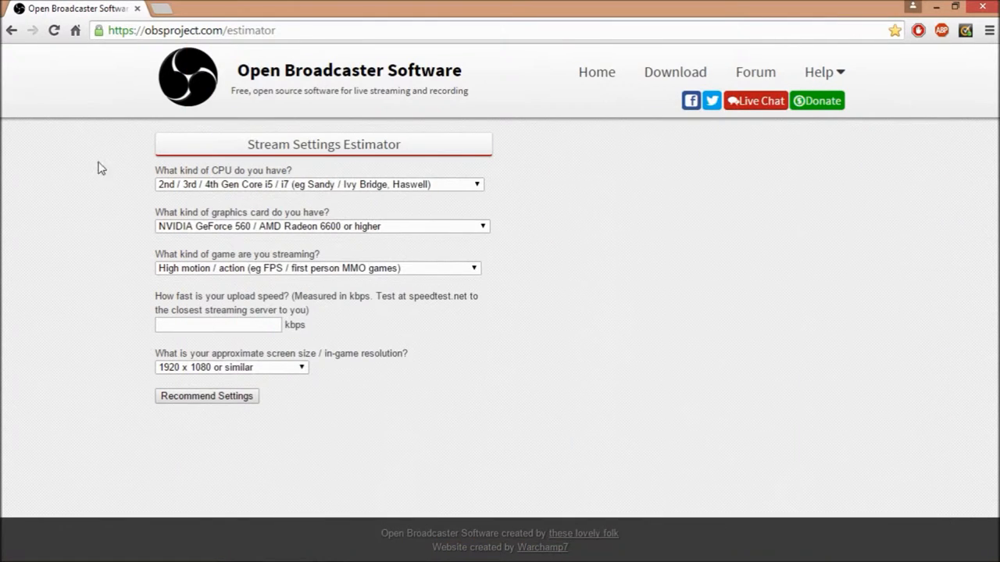
mouse_move(328, 547)
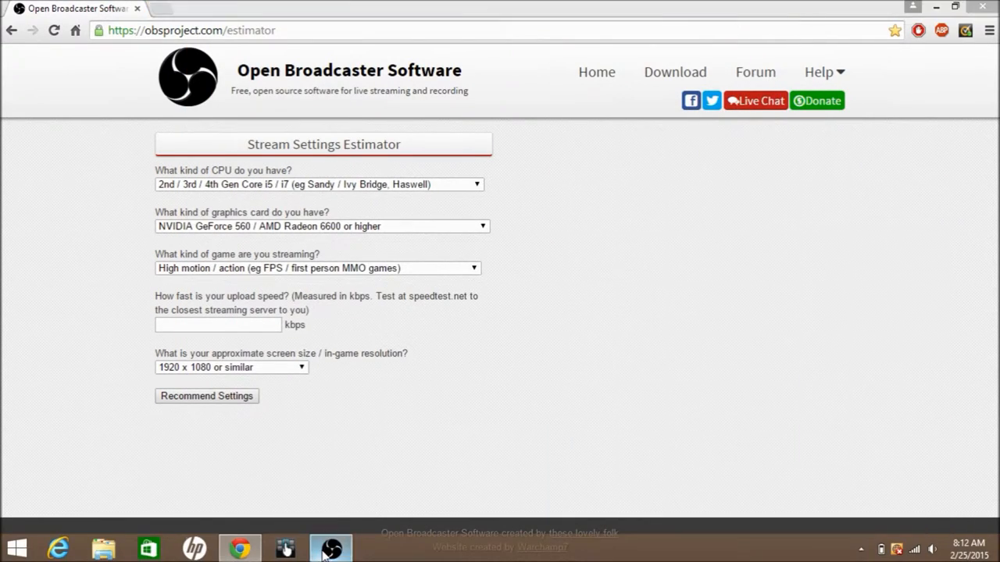
left_click(330, 548)
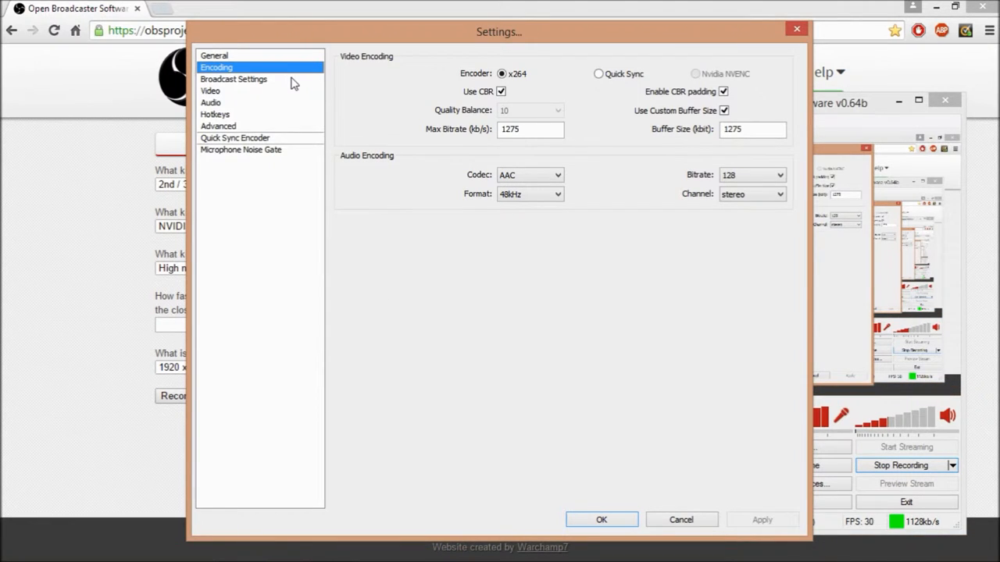
- Review Broadcast Settings: File Output Only mode, saving .mp4 recordings to the Videos folder
left_click(233, 78)
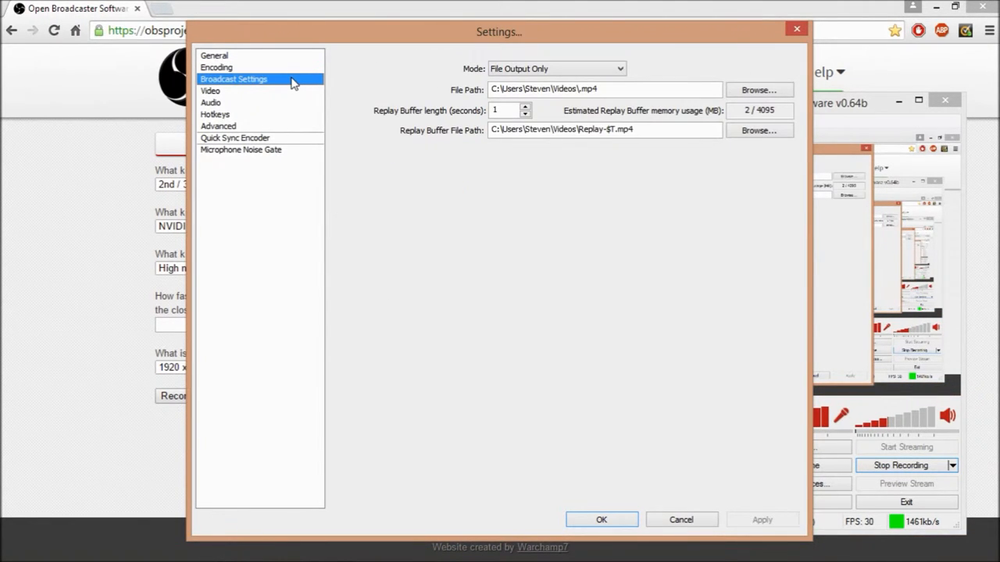
mouse_move(620, 88)
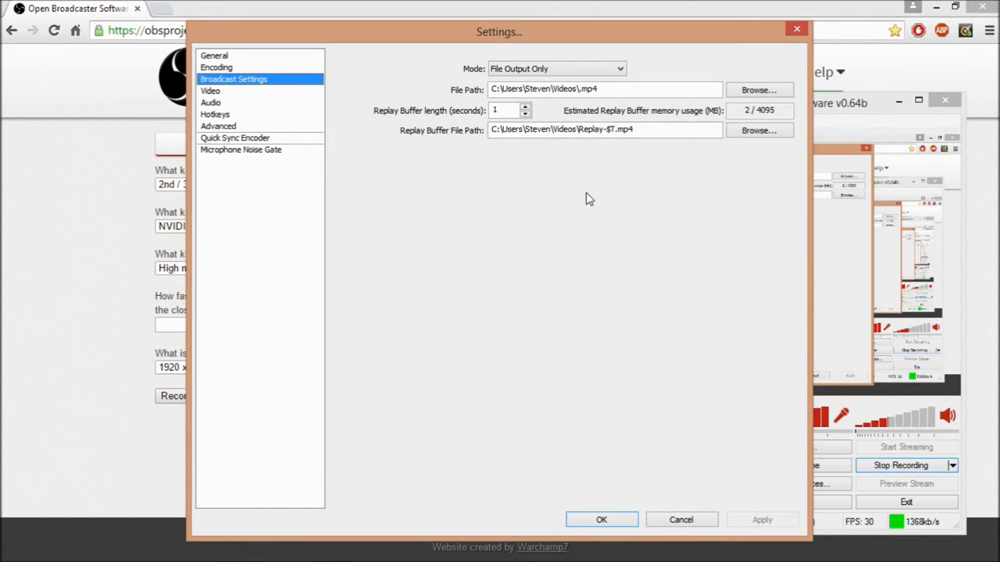
left_click(605, 88)
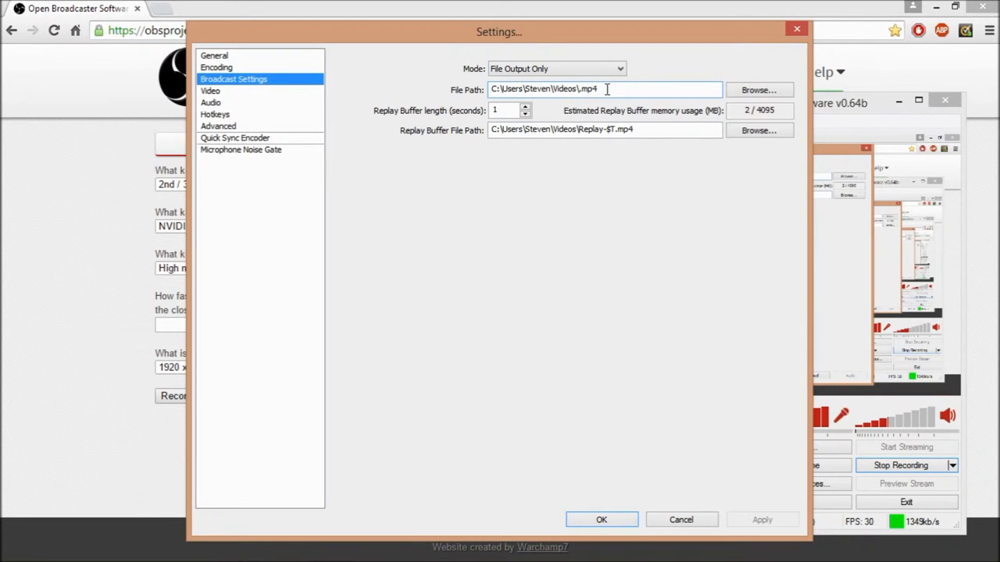
double_click(587, 88)
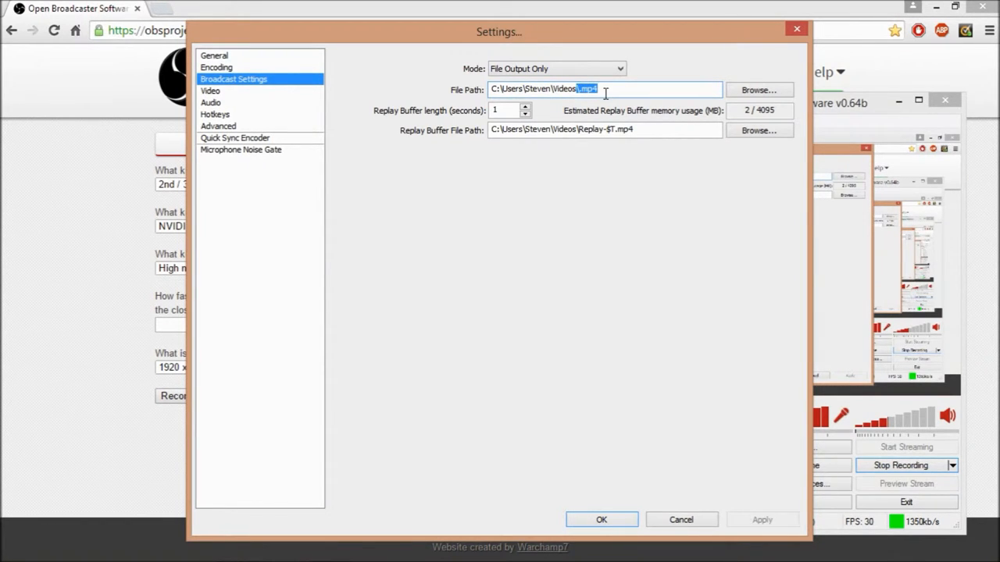
type(",")
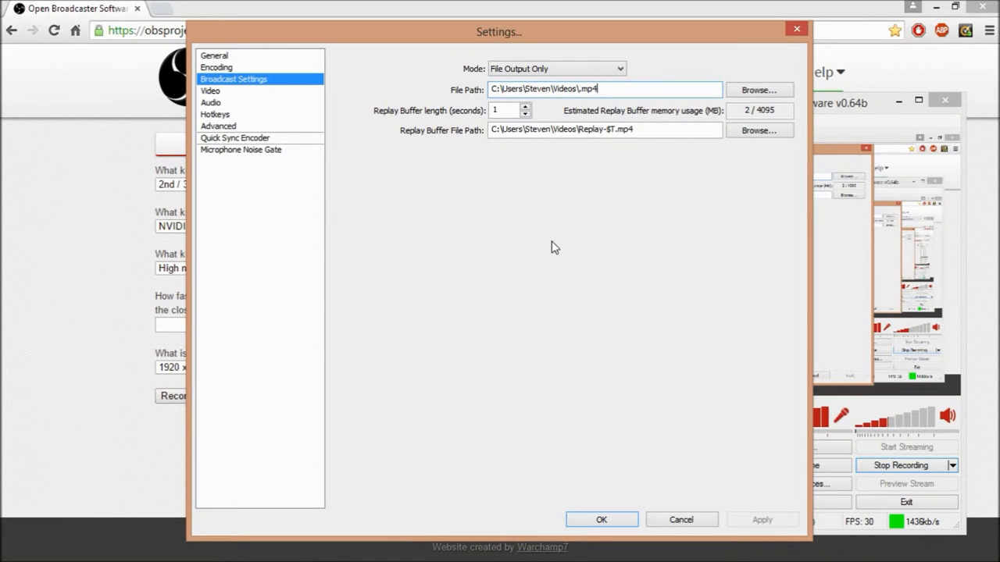
- Pass through Video to the Audio page and keep Internal Mic as the microphone device
left_click(210, 90)
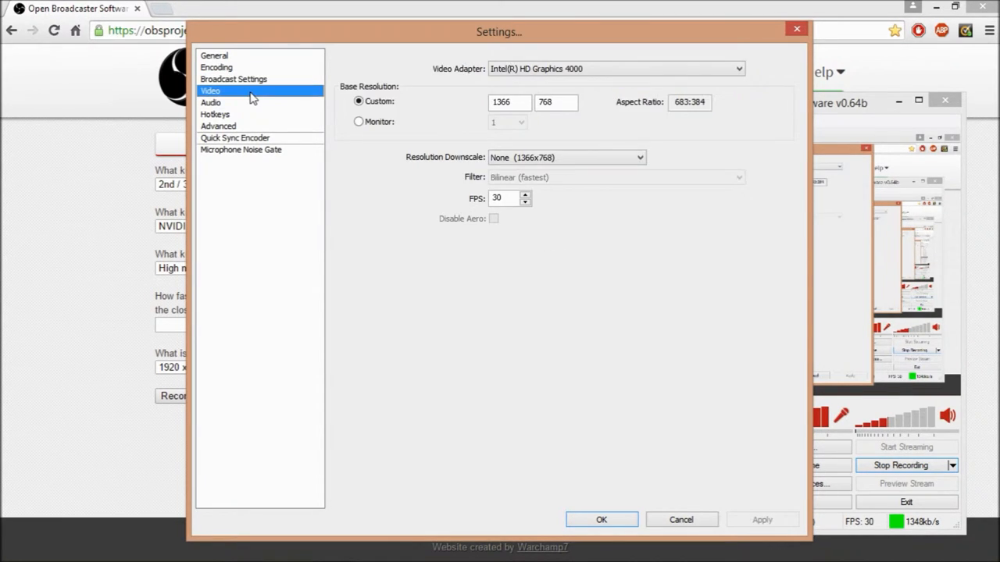
mouse_move(414, 250)
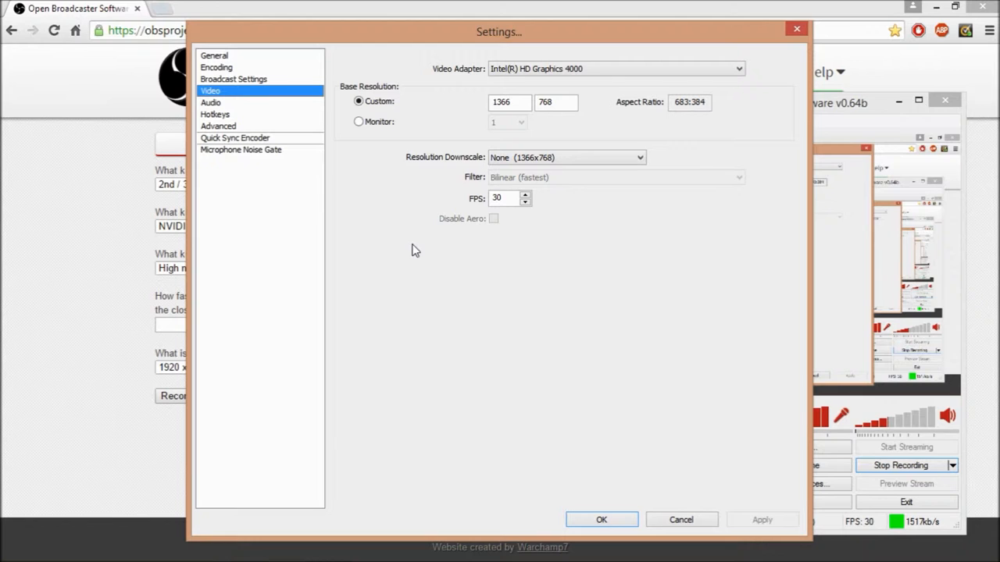
mouse_move(230, 111)
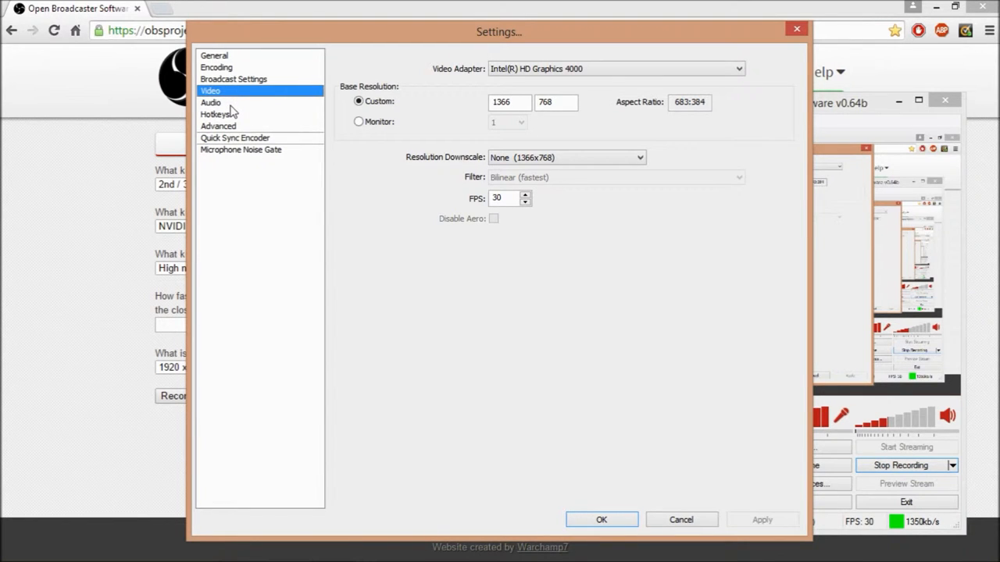
left_click(211, 102)
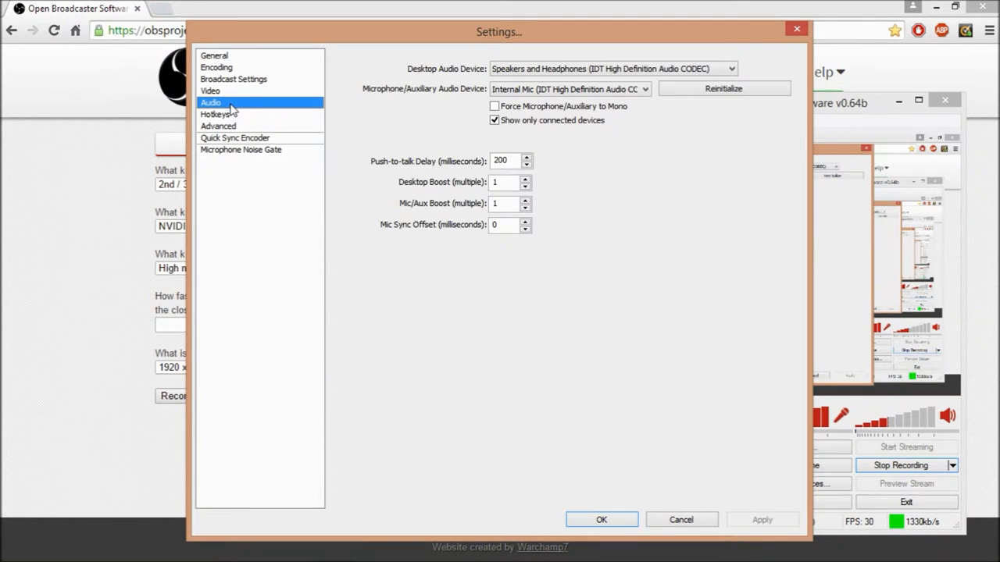
mouse_move(654, 170)
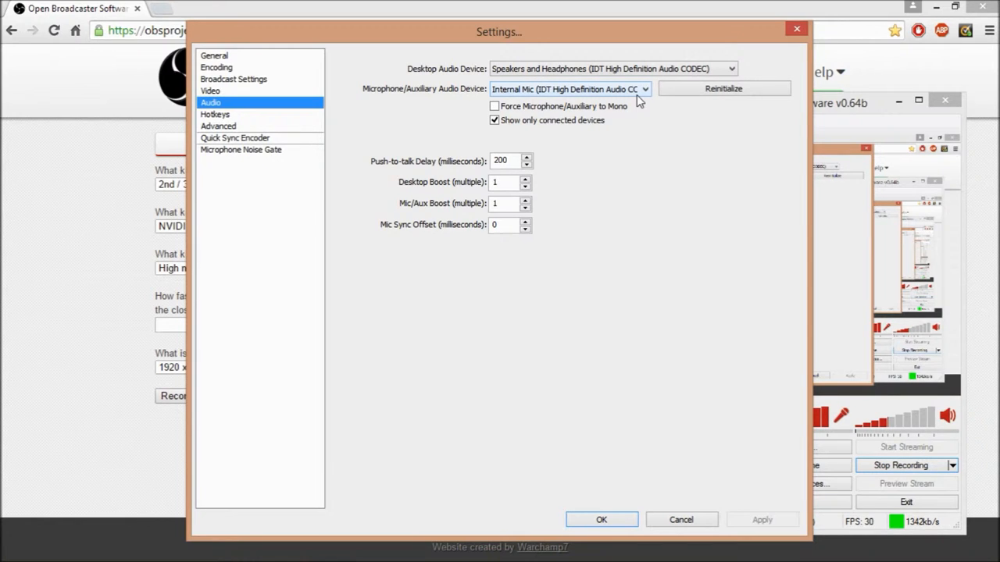
left_click(643, 89)
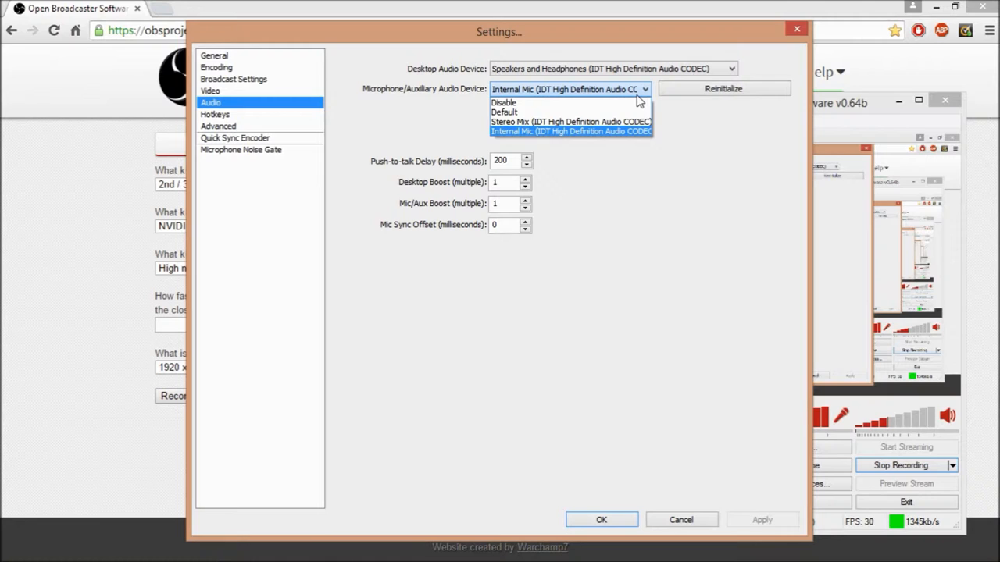
left_click(570, 131)
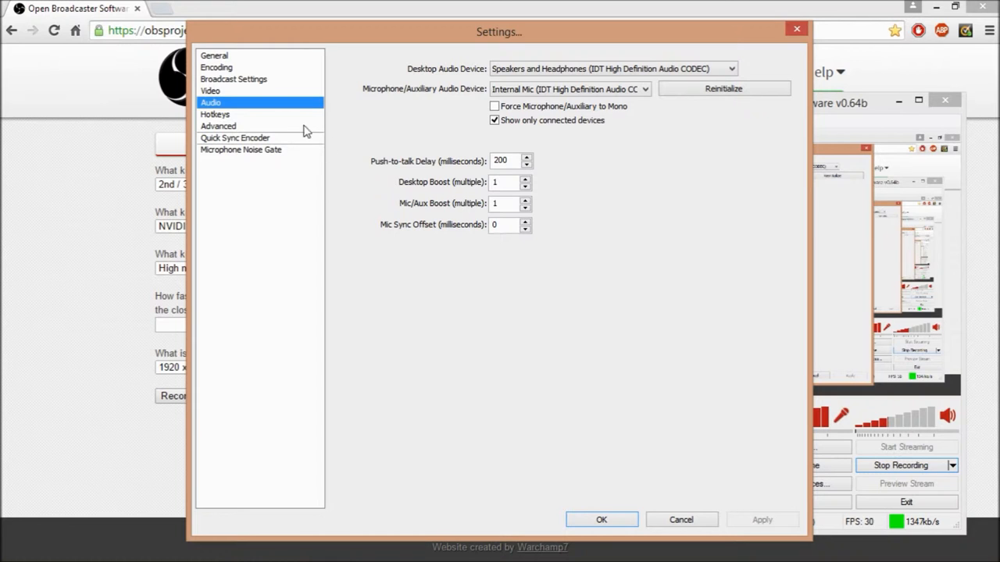
- Step through Hotkeys and Advanced to the Quick Sync Encoder page showing CBR, custom parameters unused
left_click(215, 115)
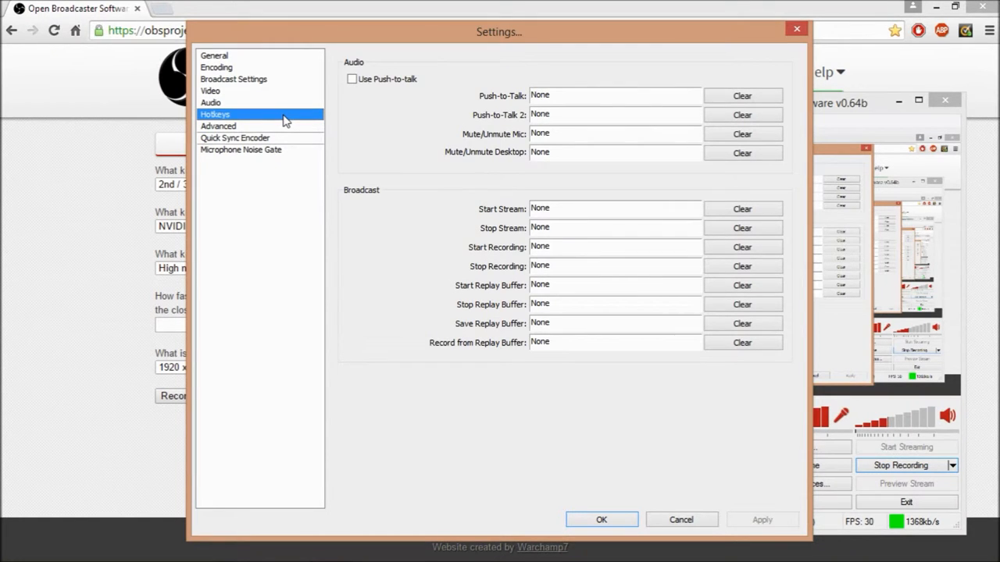
mouse_move(348, 152)
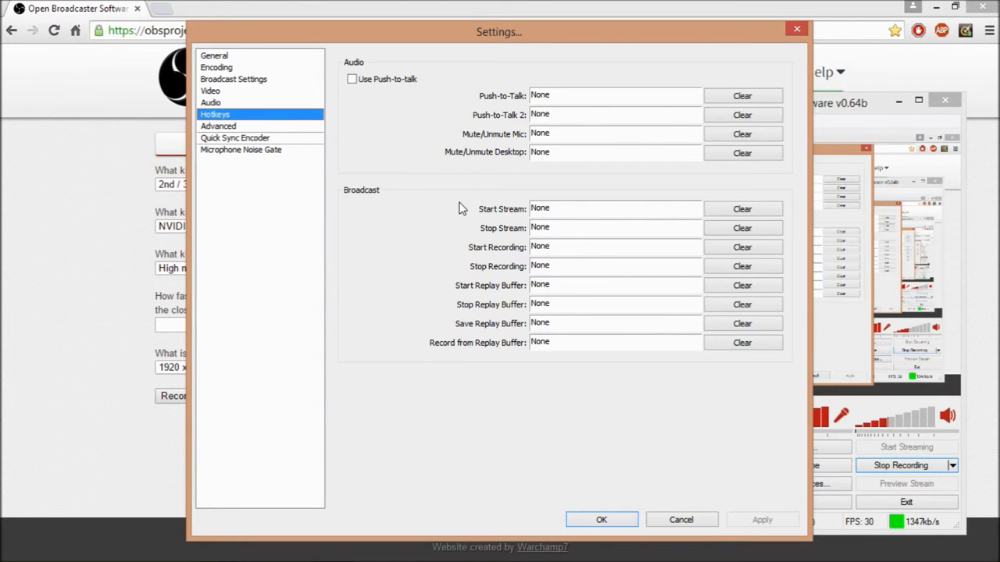
mouse_move(295, 148)
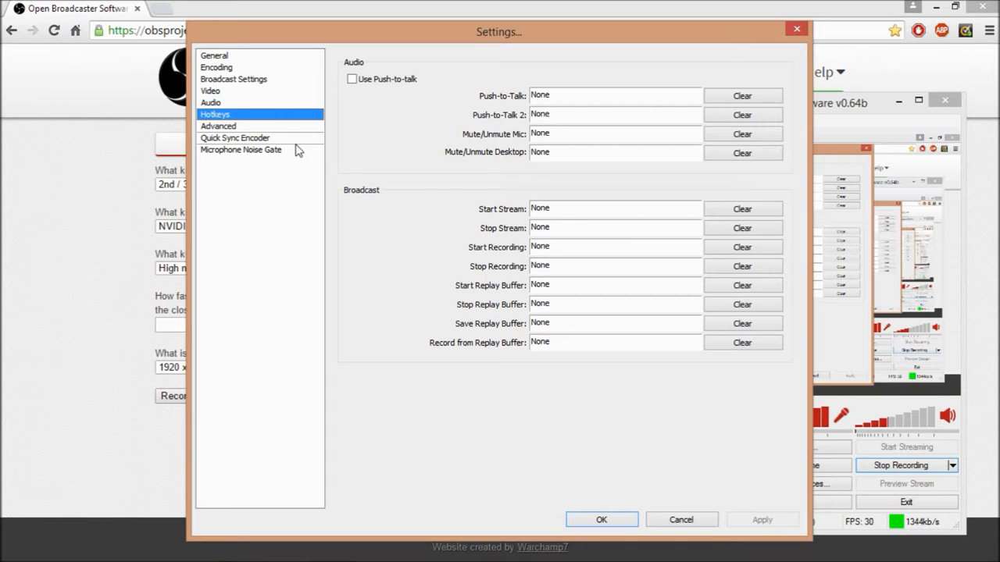
left_click(218, 126)
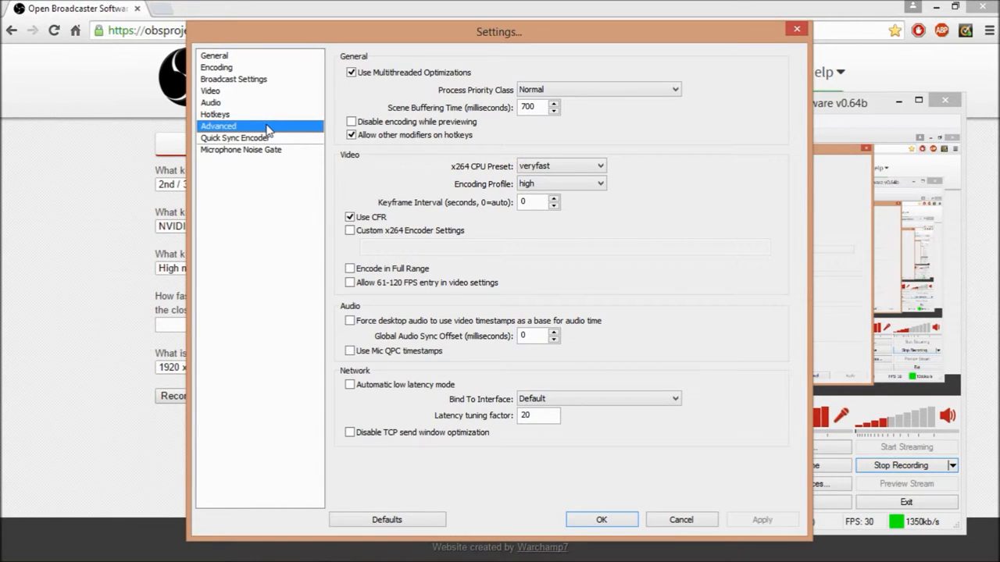
left_click(236, 137)
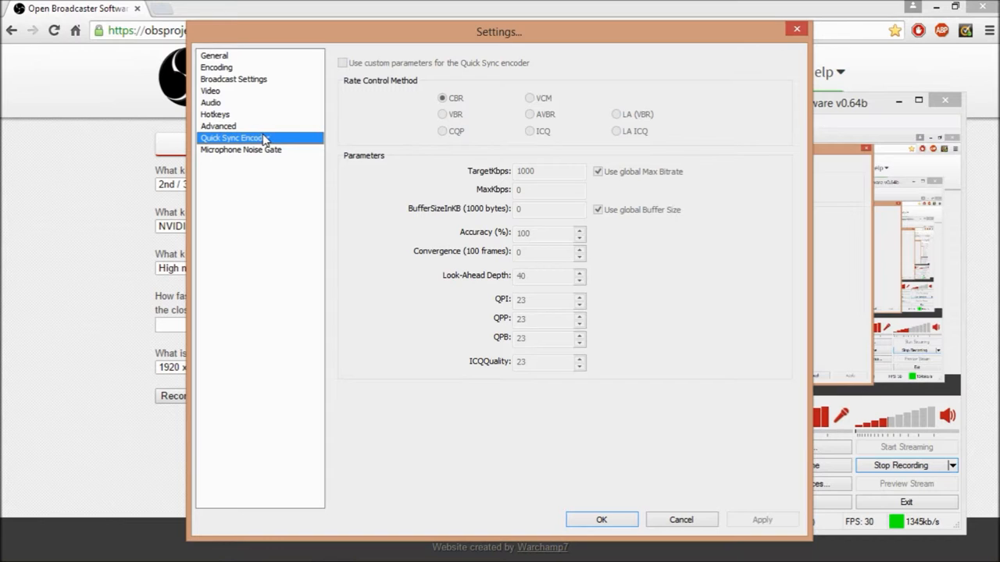
- Show the Microphone Noise Gate page, gate unchecked, with thresholds at -73 and -66 dB
left_click(241, 149)
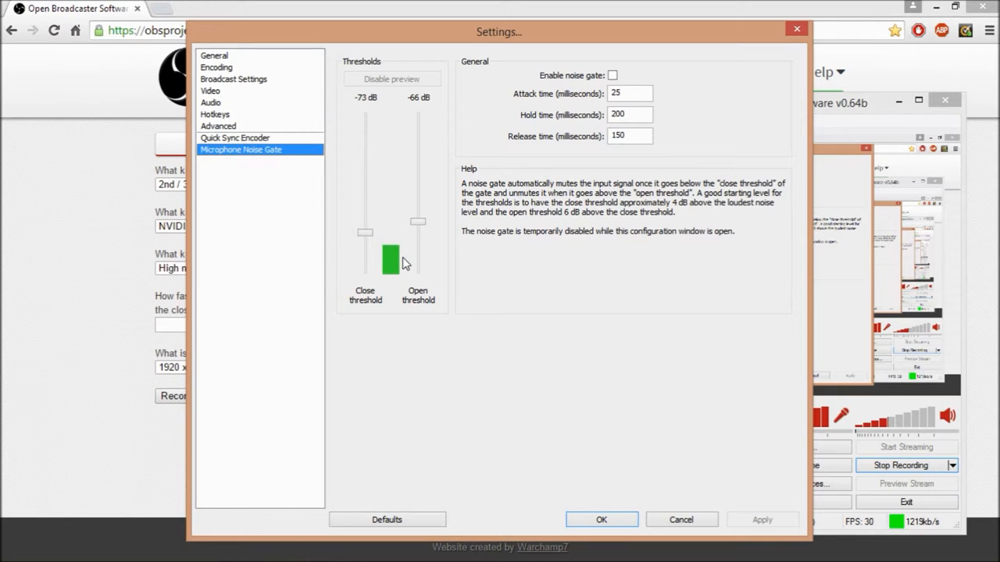
left_click_drag(390, 258, 390, 269)
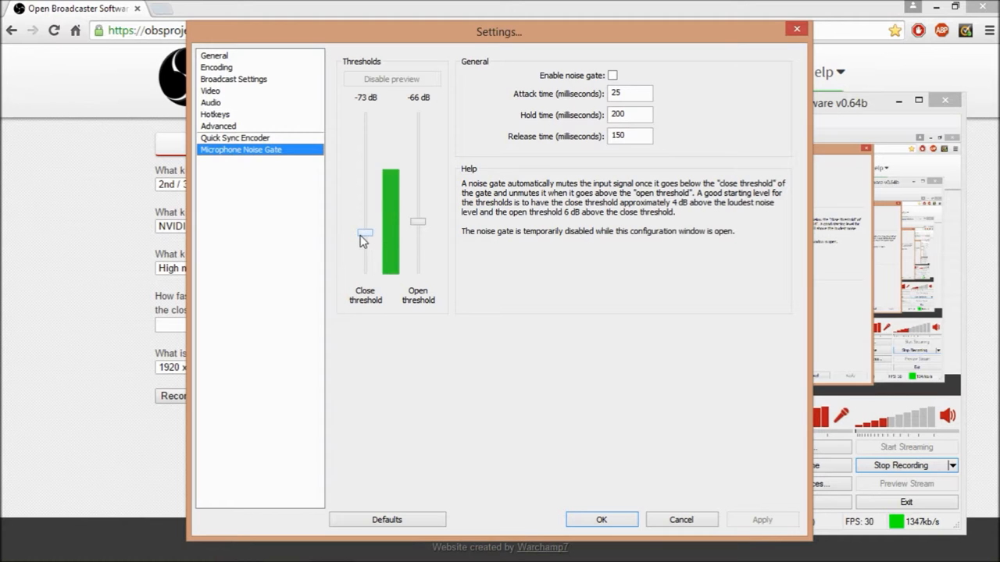
left_click_drag(364, 238, 365, 232)
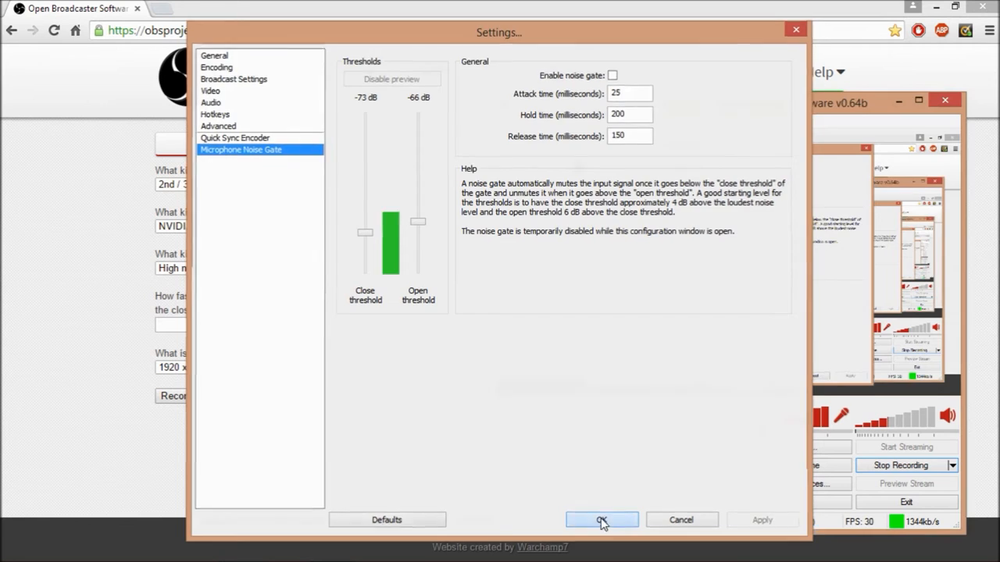
- Close Settings, minimize Chrome, and begin adding a Game Capture source
left_click(601, 520)
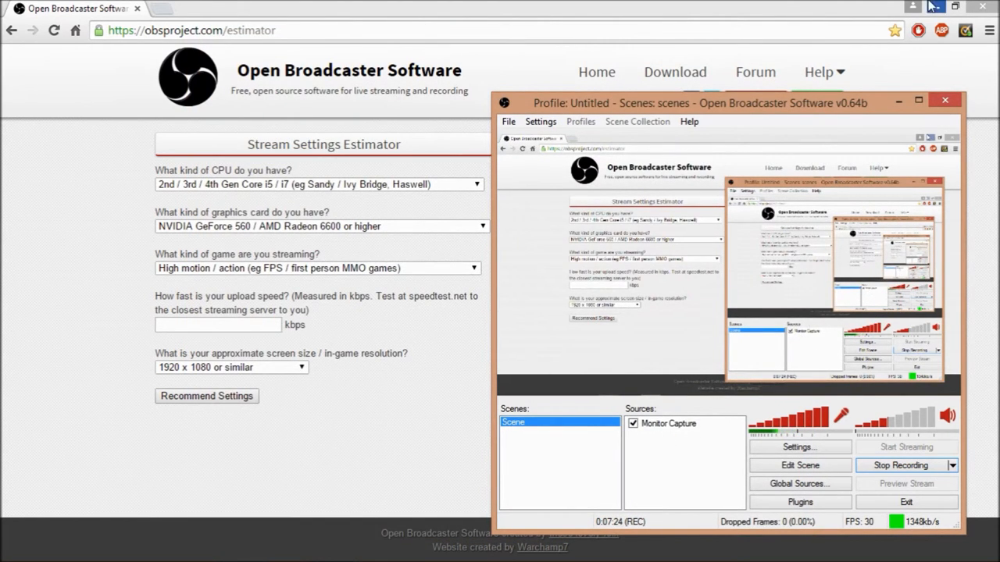
left_click(955, 6)
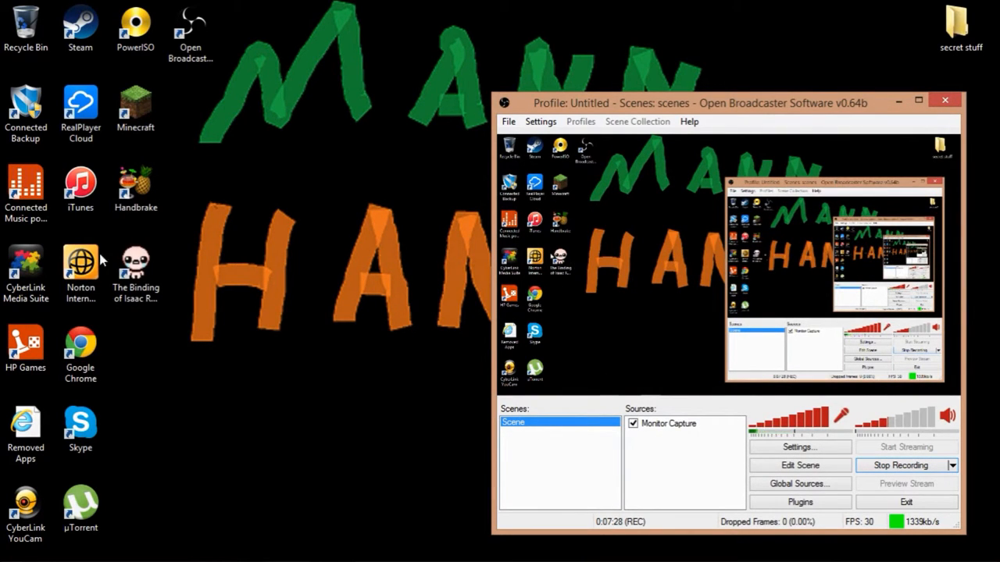
mouse_move(646, 435)
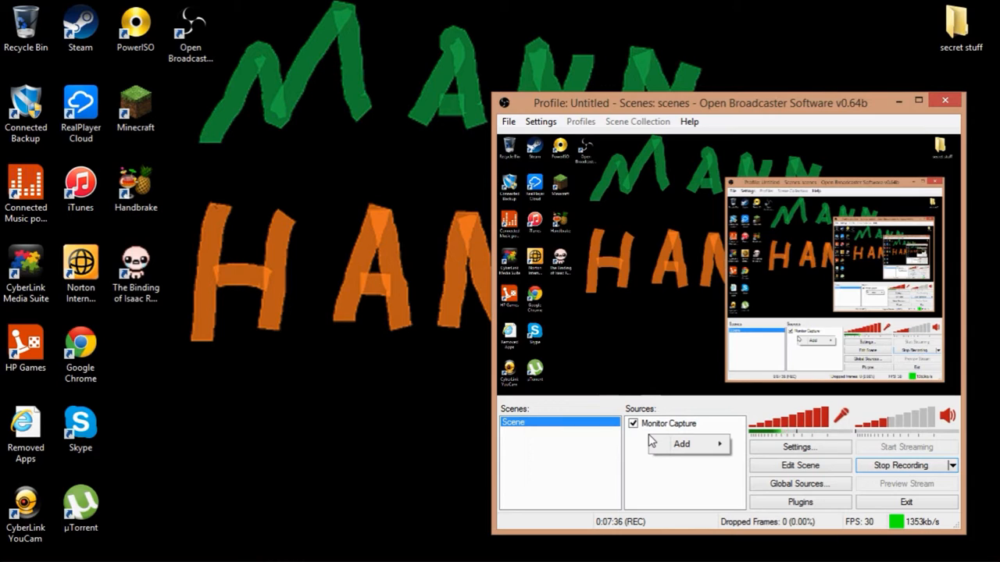
left_click(681, 443)
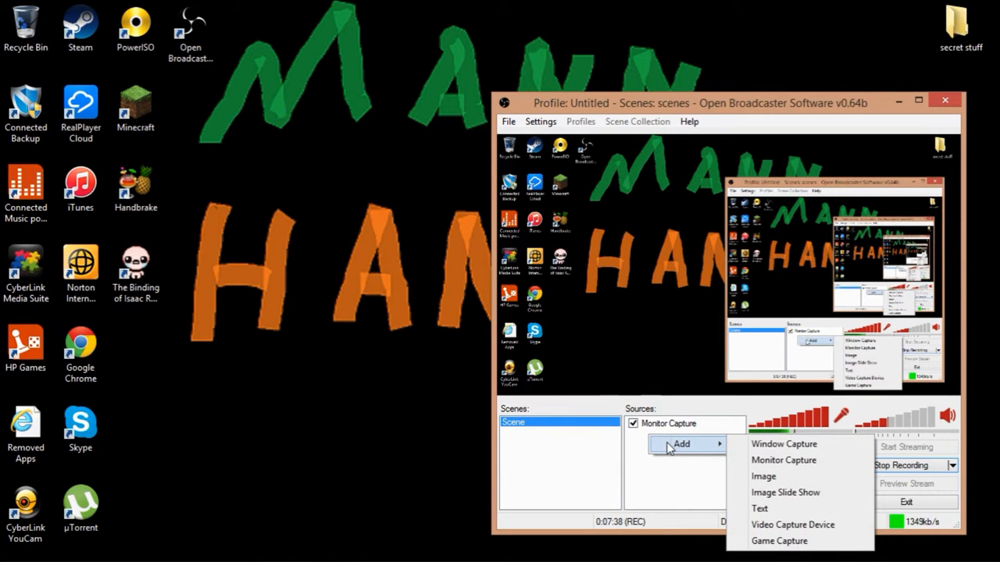
left_click(779, 541)
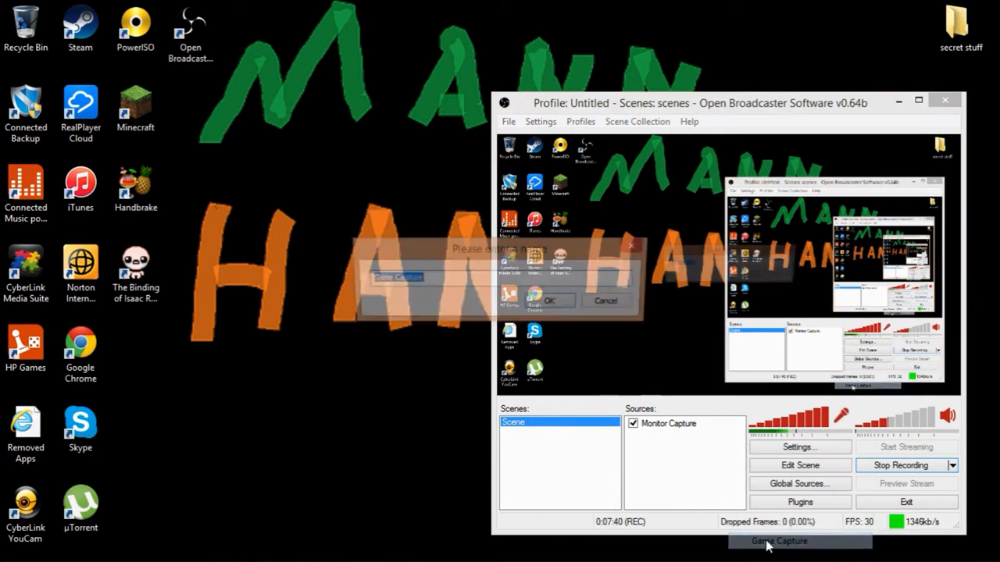
left_click(777, 540)
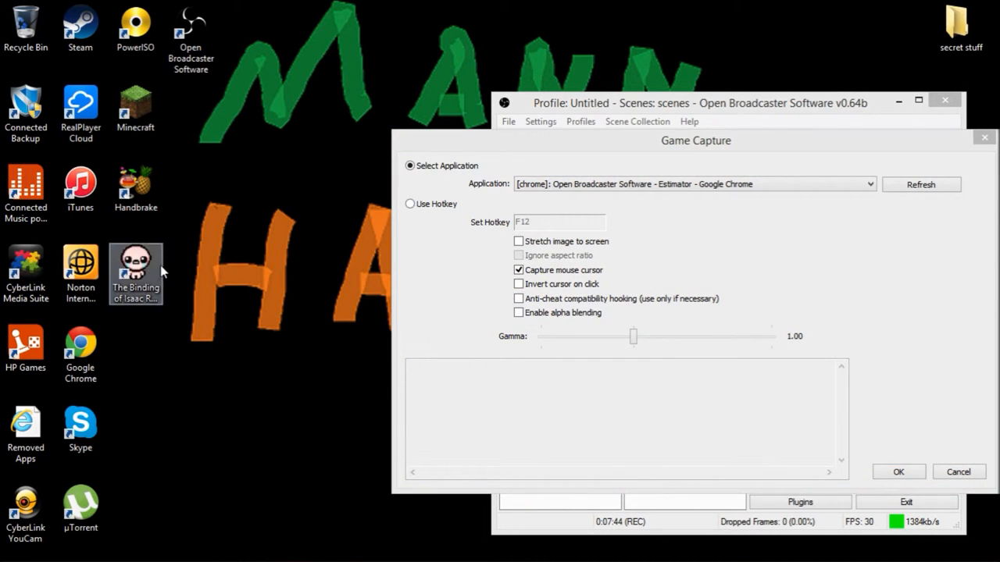
- Launch The Binding of Isaac from the desktop and check which applications can be captured
double_click(135, 274)
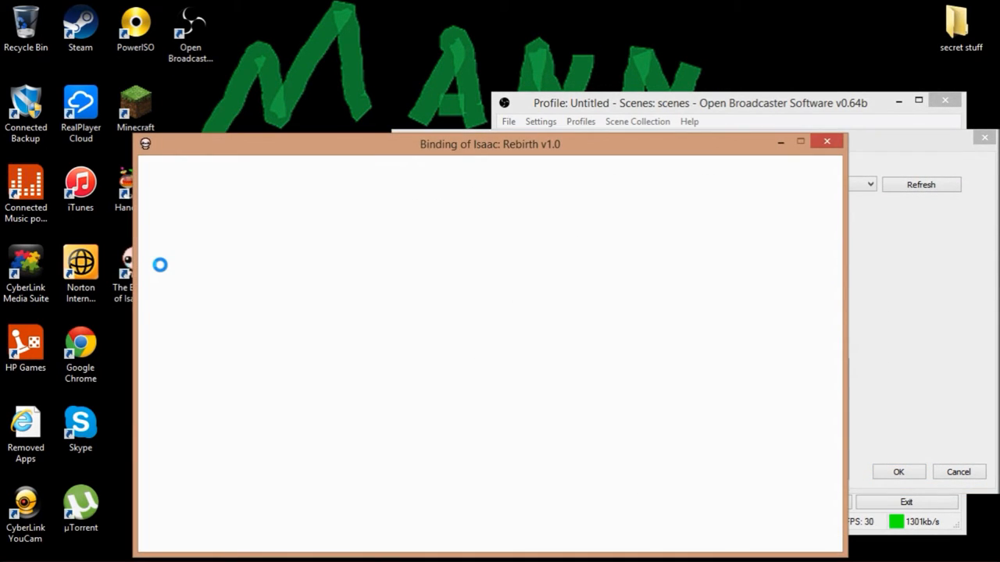
mouse_move(260, 142)
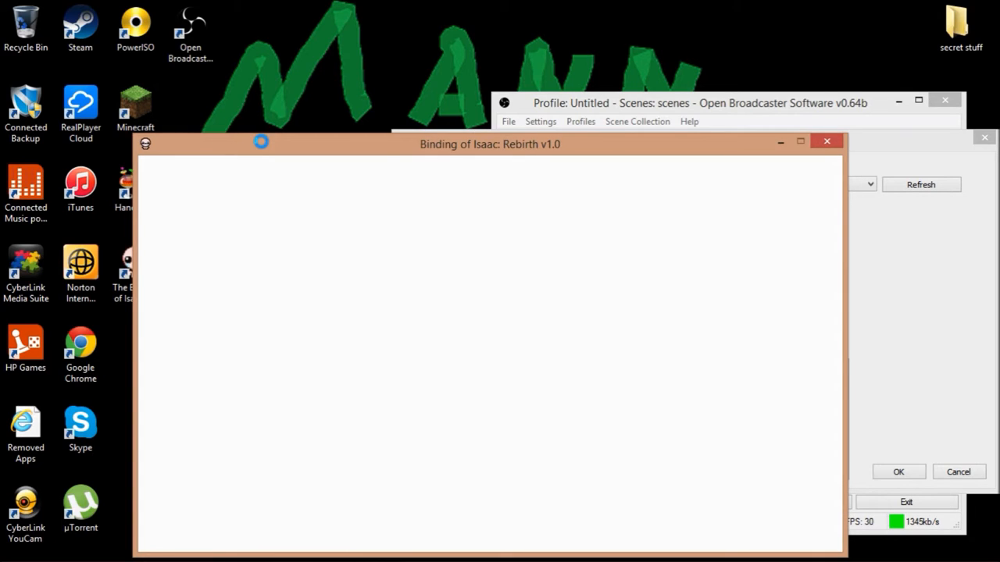
left_click(869, 184)
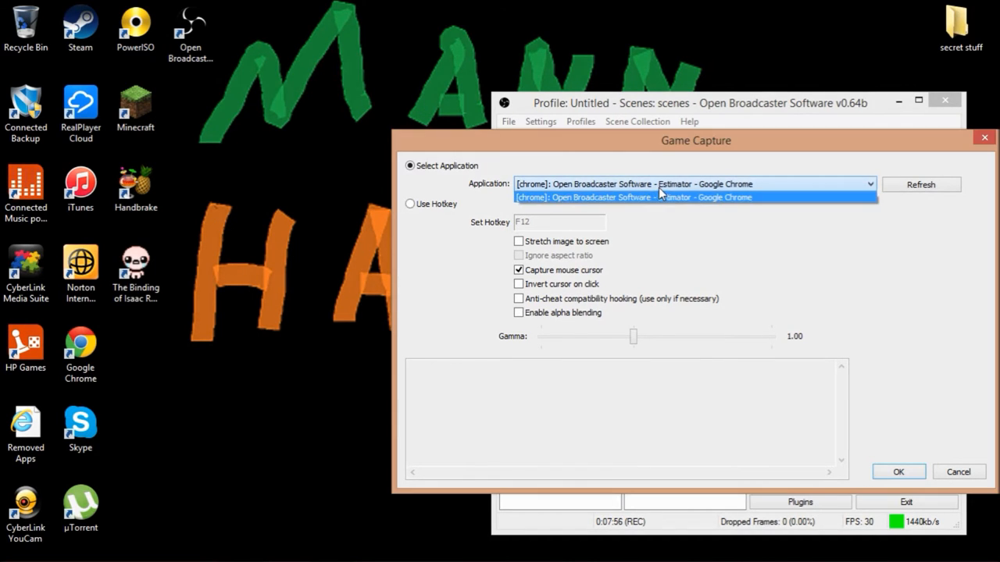
left_click(897, 471)
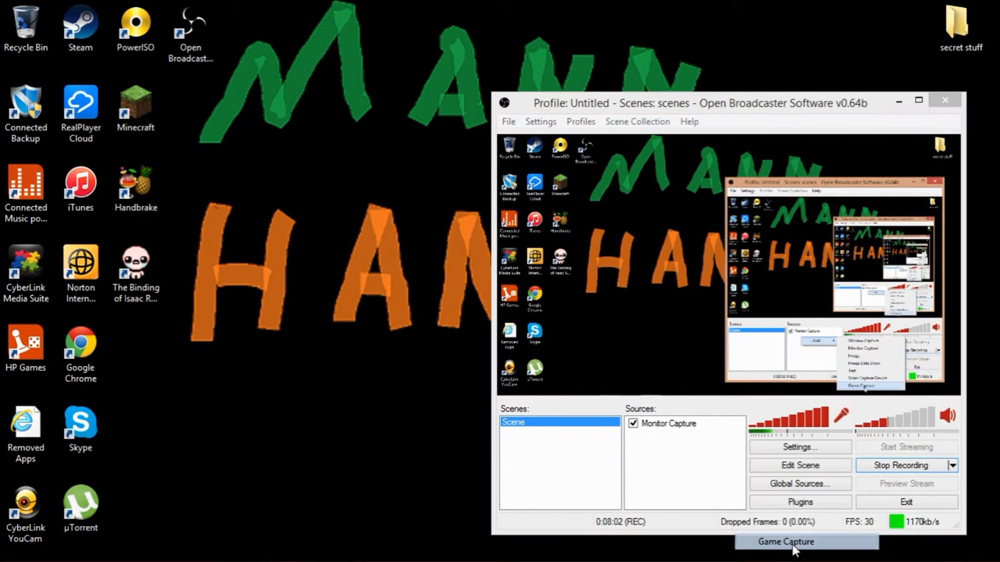
- Start a Game Capture source with the default name, then abandon that setup
left_click(784, 541)
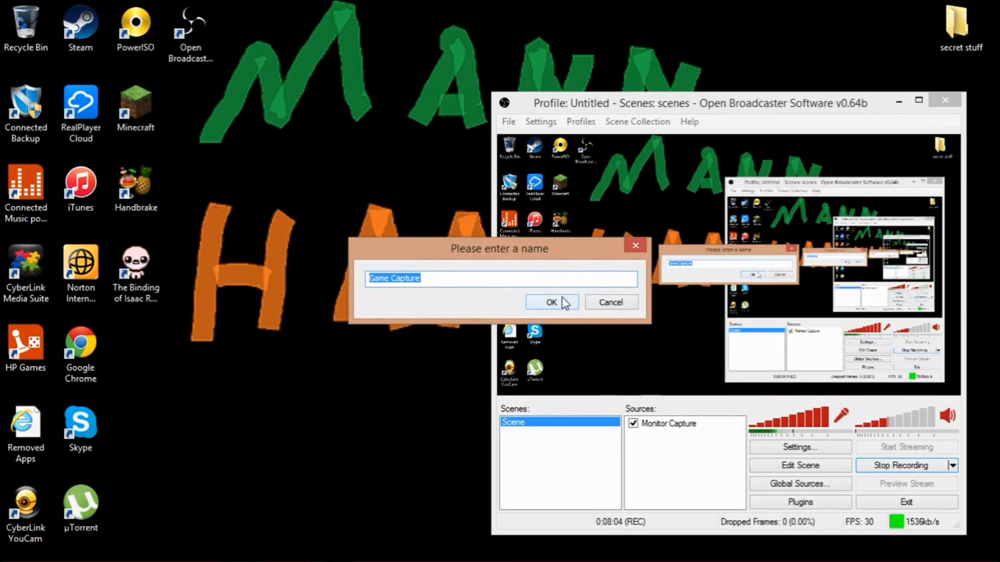
left_click(551, 302)
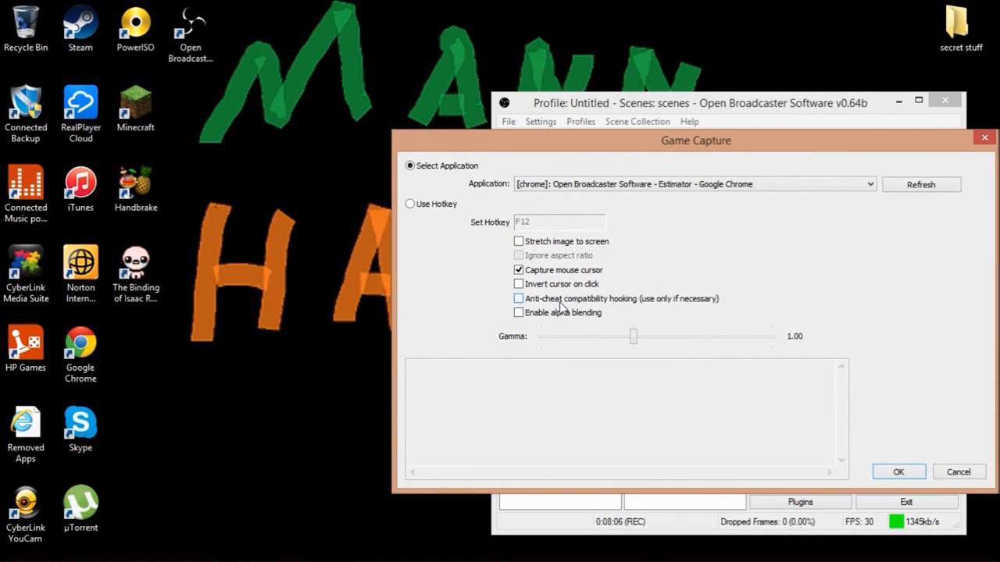
left_click(869, 183)
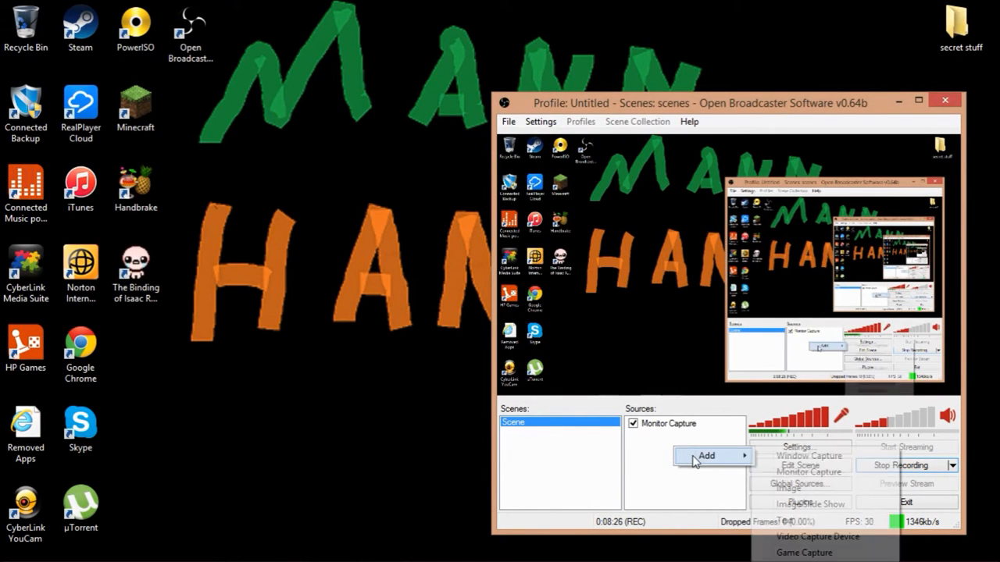
- Add a Game Capture source targeting [isaac-ng] Binding of Isaac: Rebirth and confirm
left_click(803, 552)
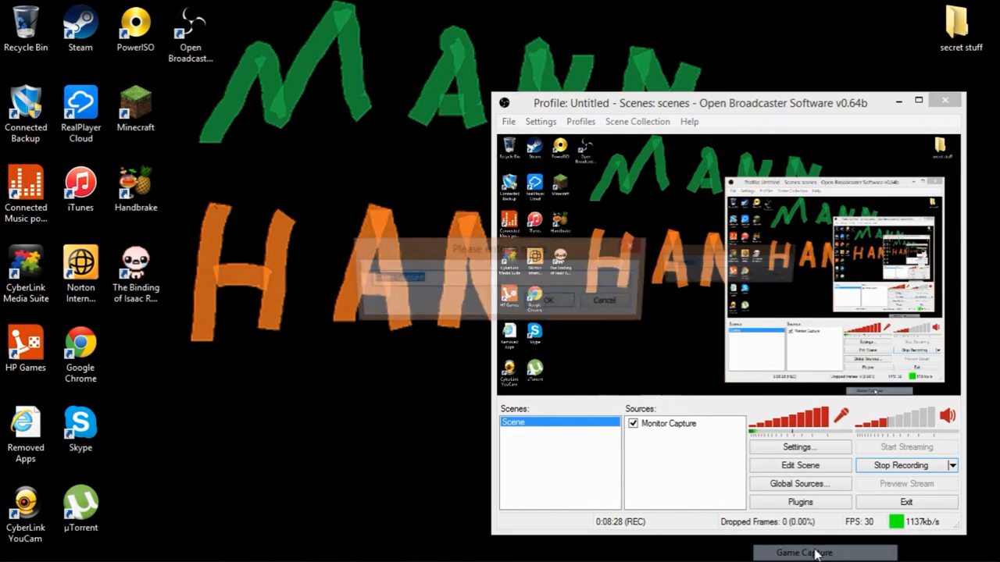
left_click(803, 552)
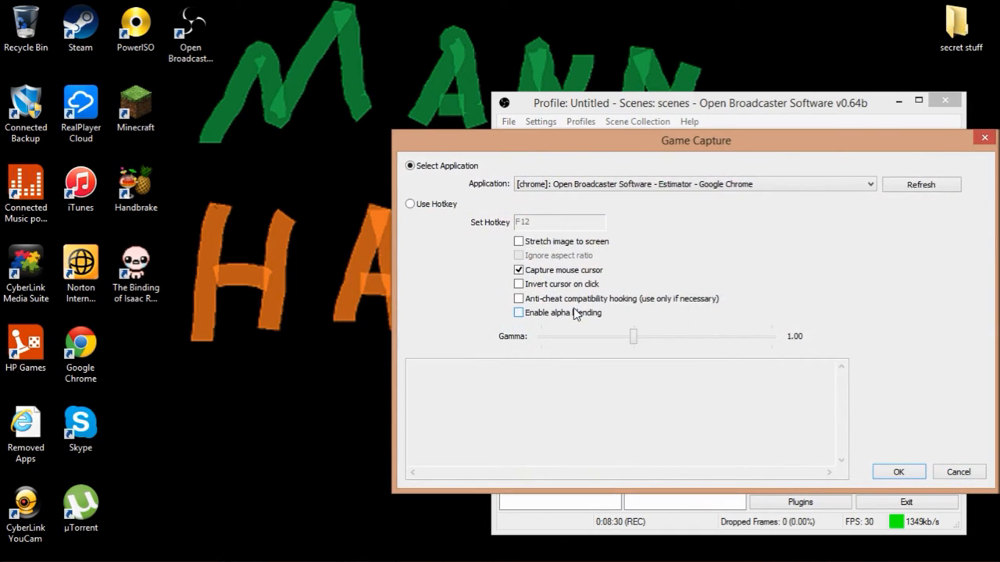
left_click(869, 184)
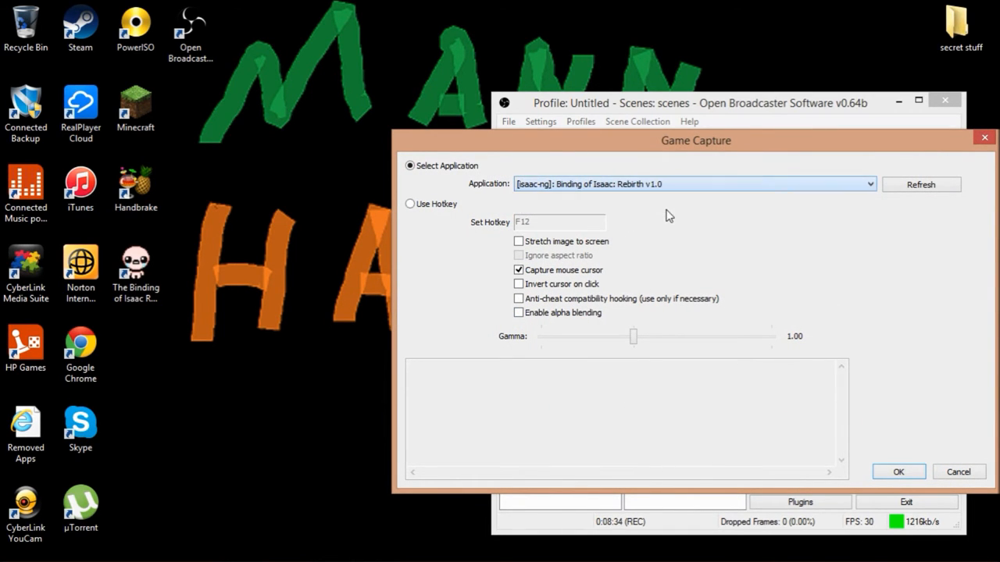
left_click(897, 472)
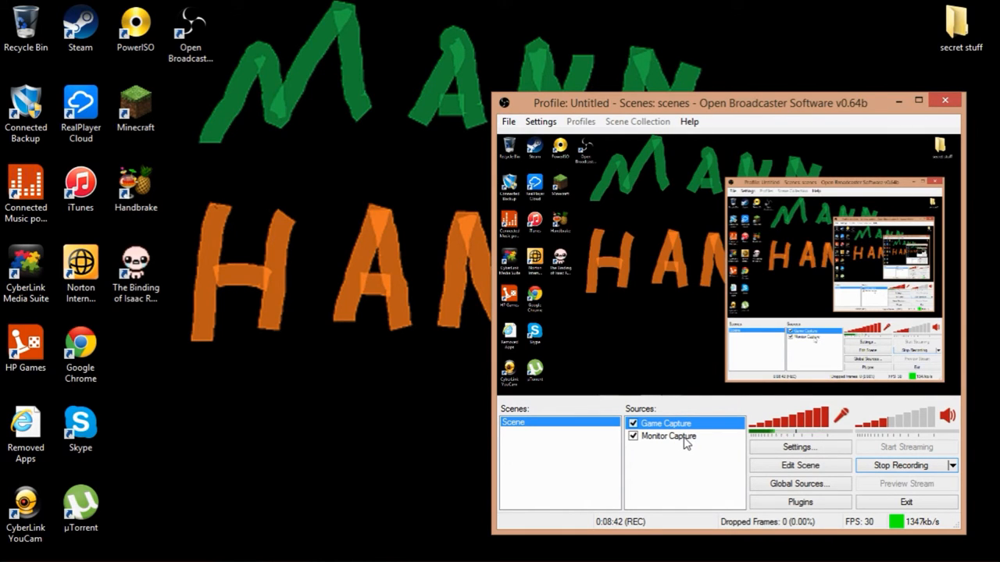
- Select the Game Capture source in the Sources list before switching to Binding of Isaac
right_click(665, 436)
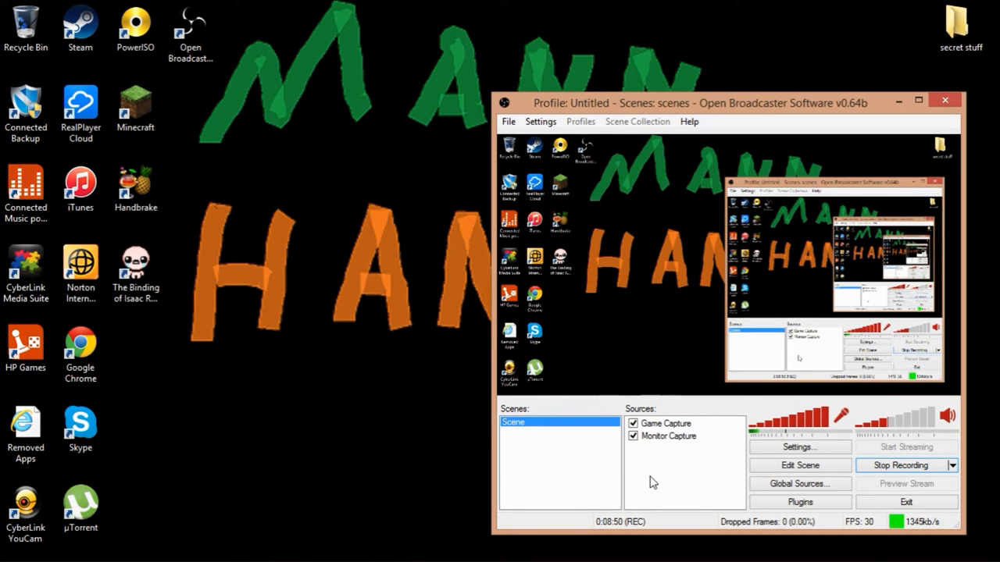
left_click(667, 422)
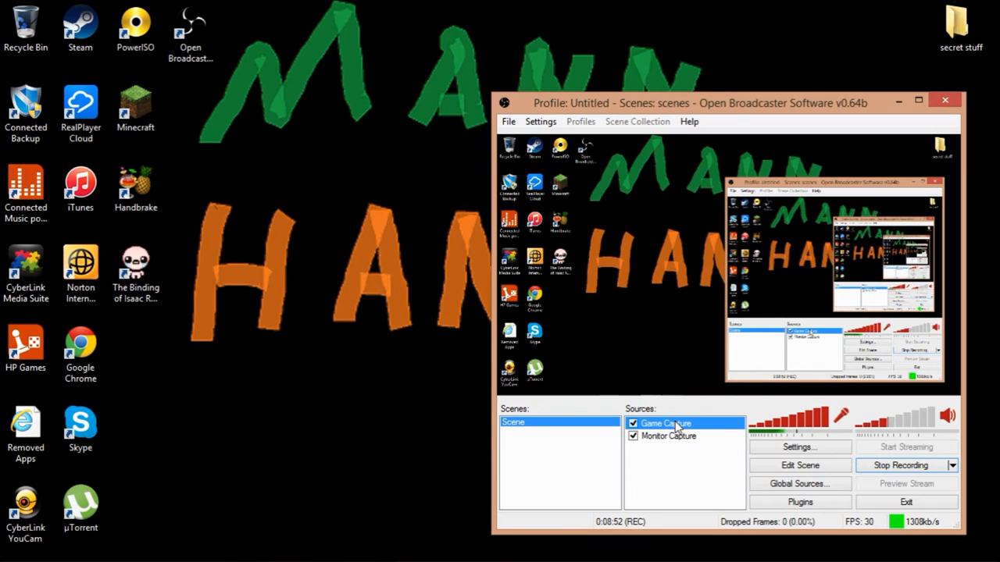
mouse_move(662, 469)
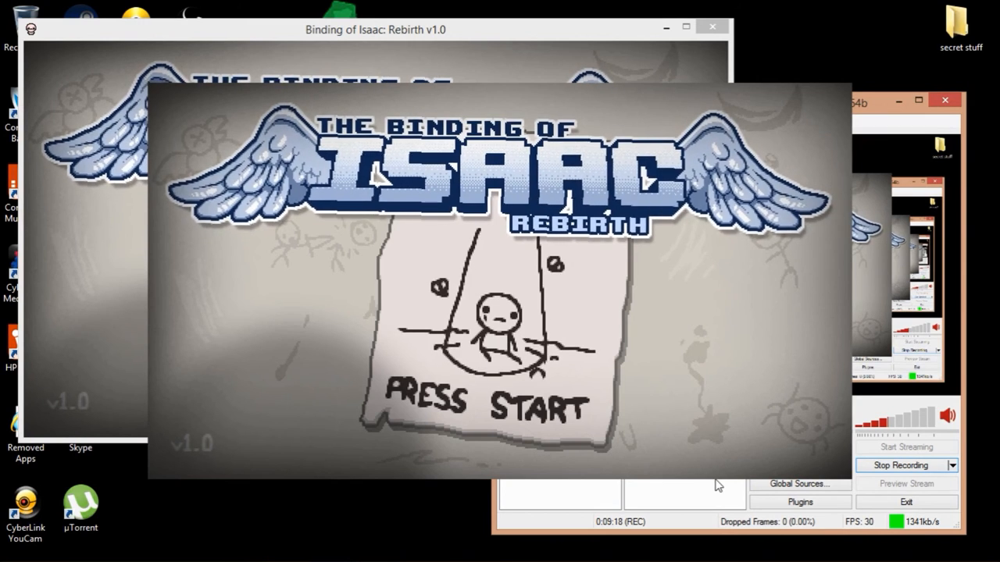
mouse_move(914, 531)
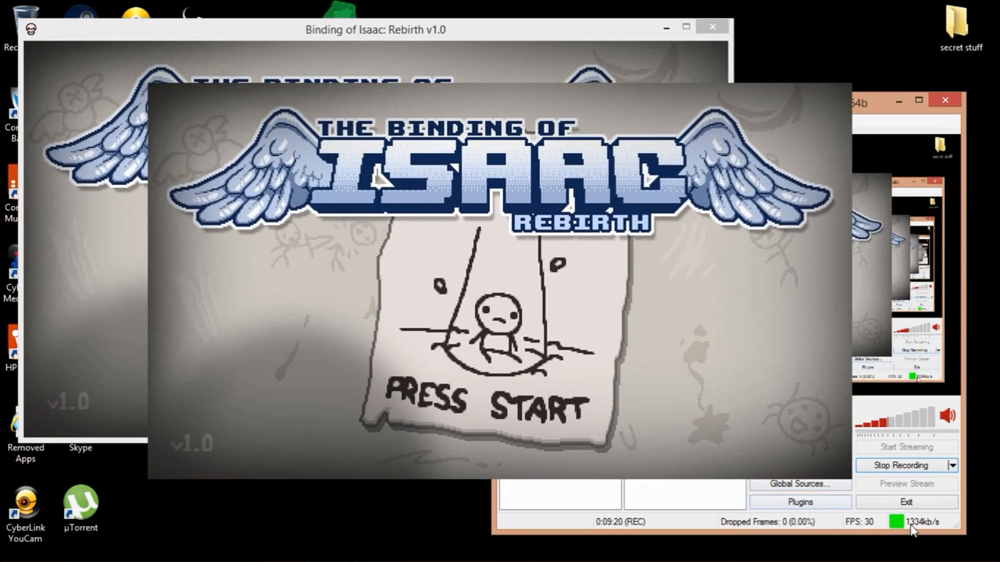